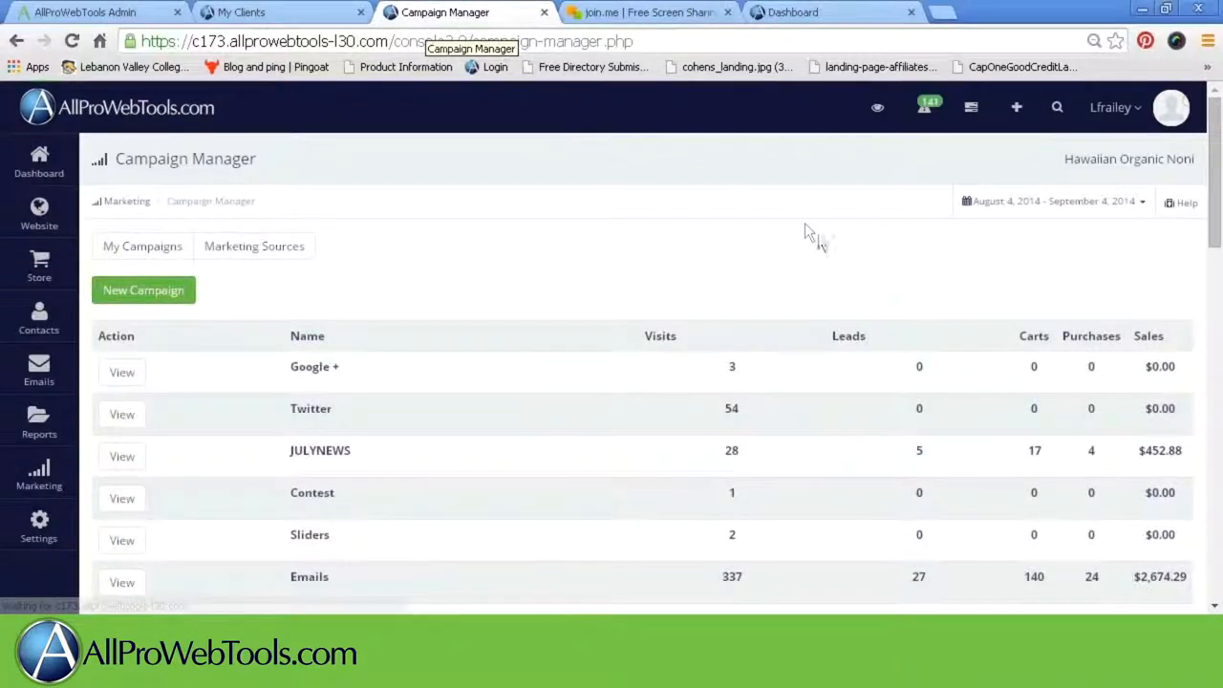
# - View the Emails campaign's per-link report from the Campaign Manager list
pyautogui.scroll(-3)
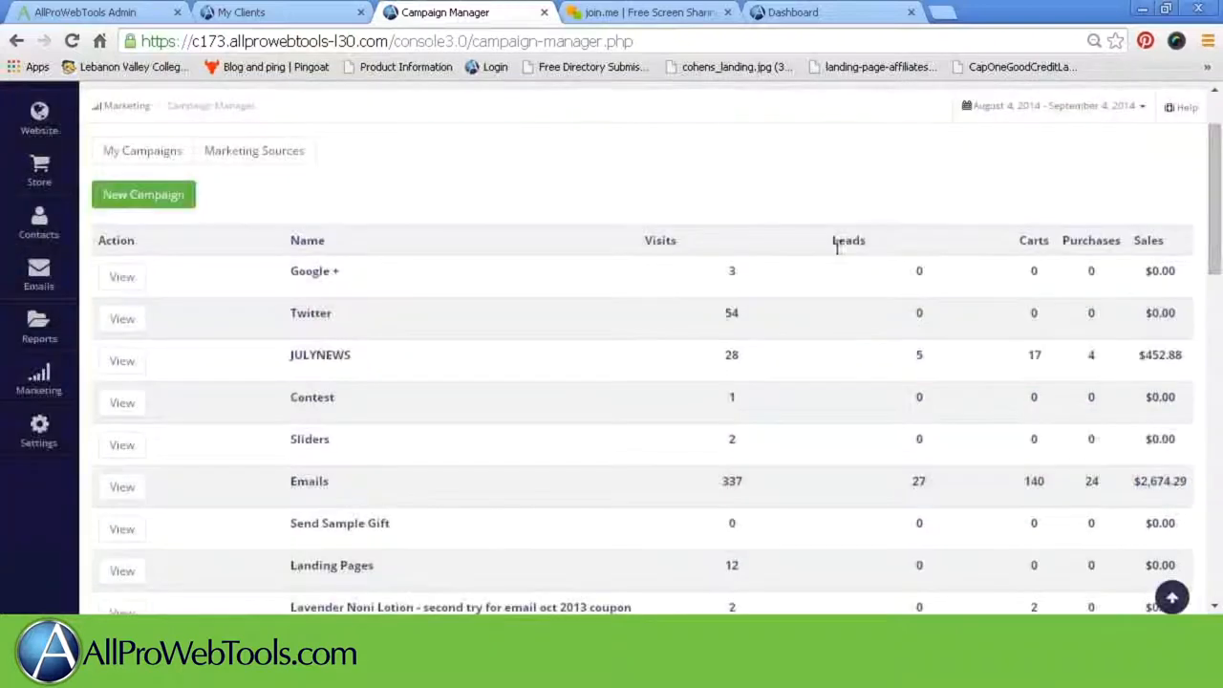
pyautogui.click(123, 488)
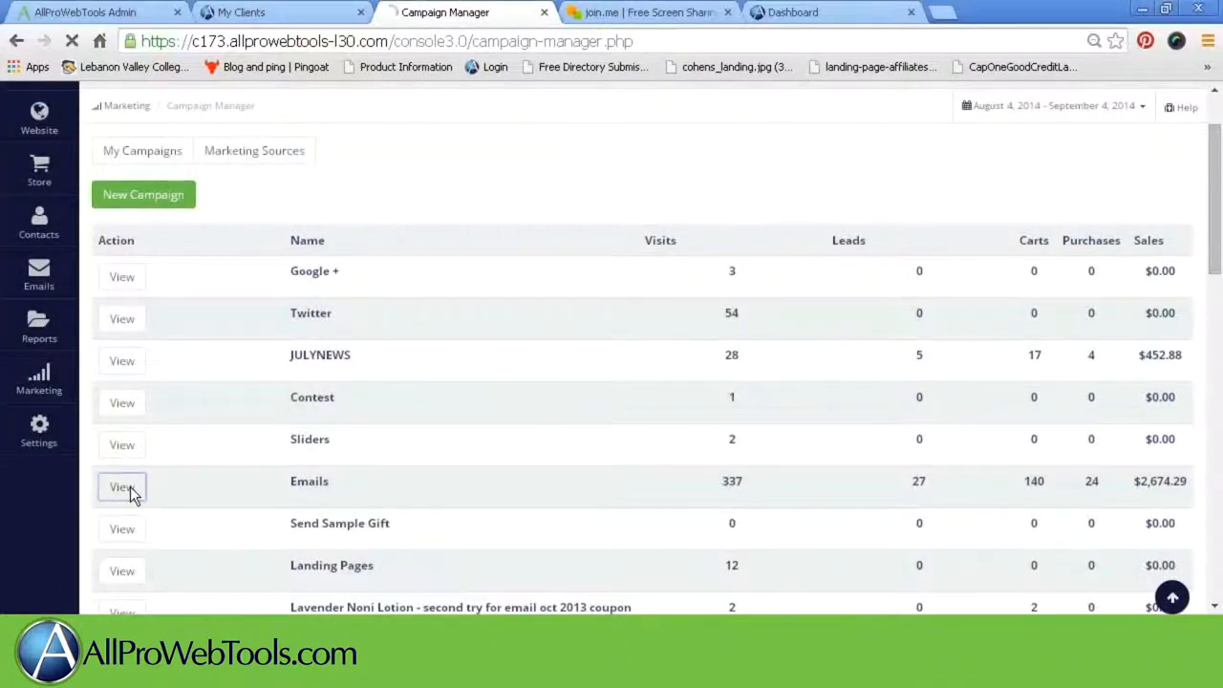
pyautogui.click(123, 487)
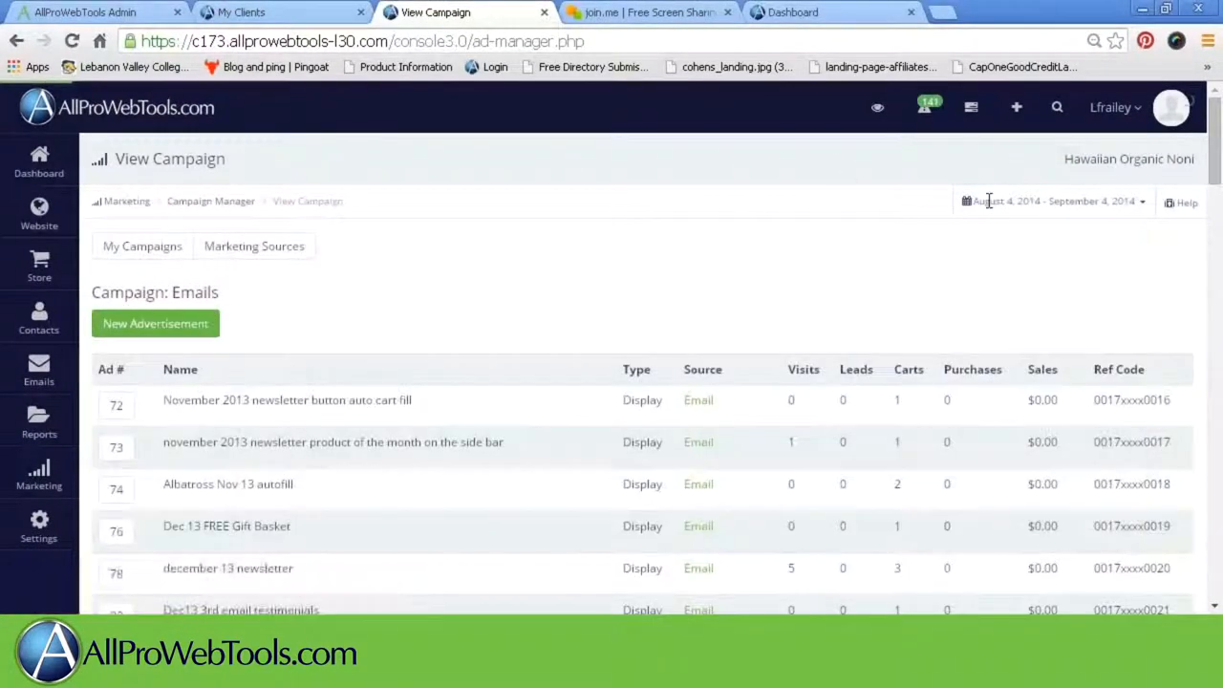
# - Set a custom report range from April 1 to September 4, 2014
pyautogui.click(1051, 201)
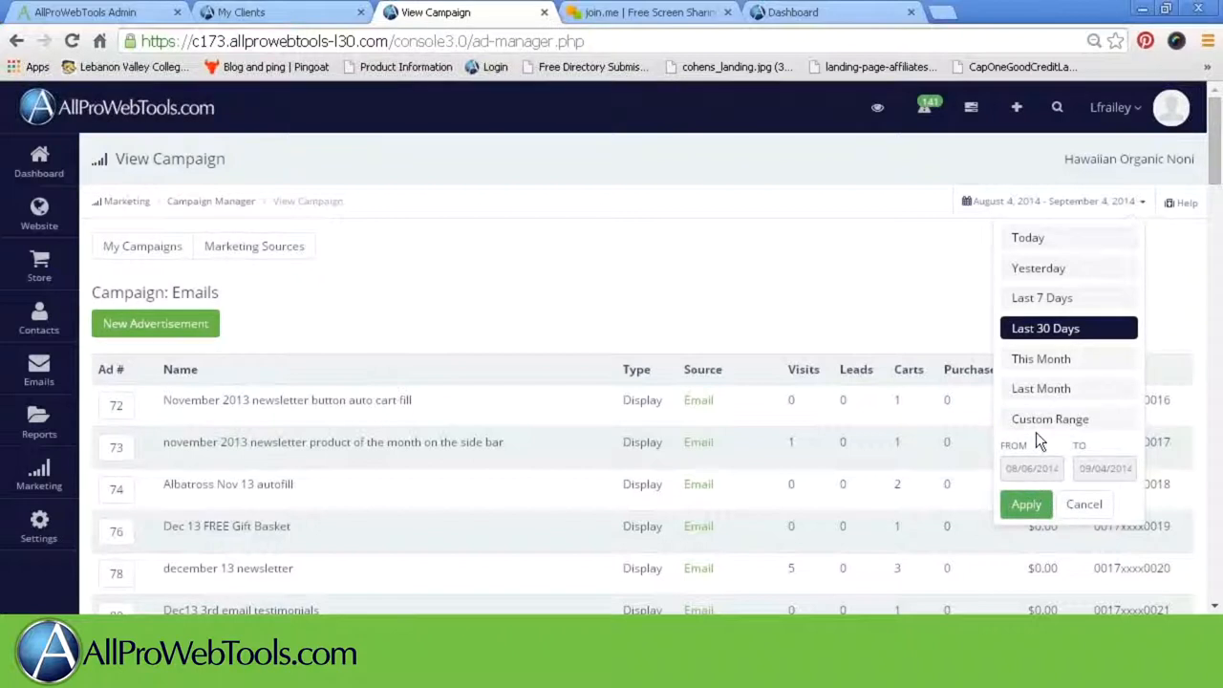
pyautogui.click(1049, 419)
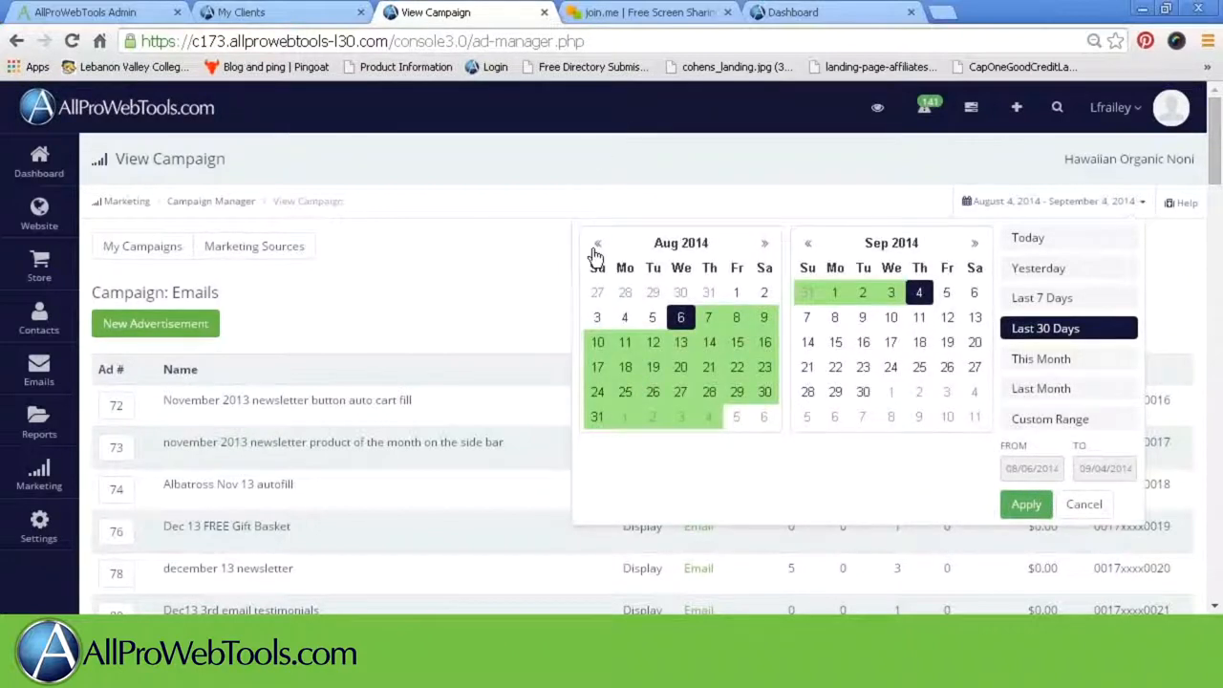
pyautogui.click(597, 244)
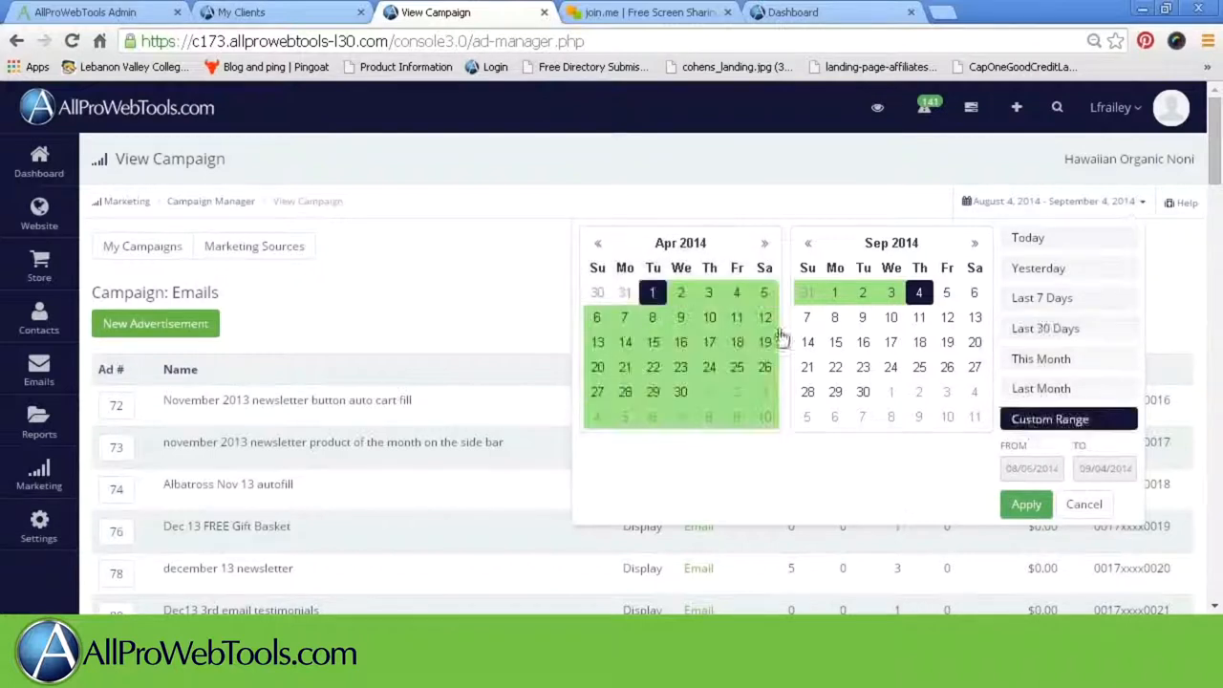
pyautogui.click(1024, 504)
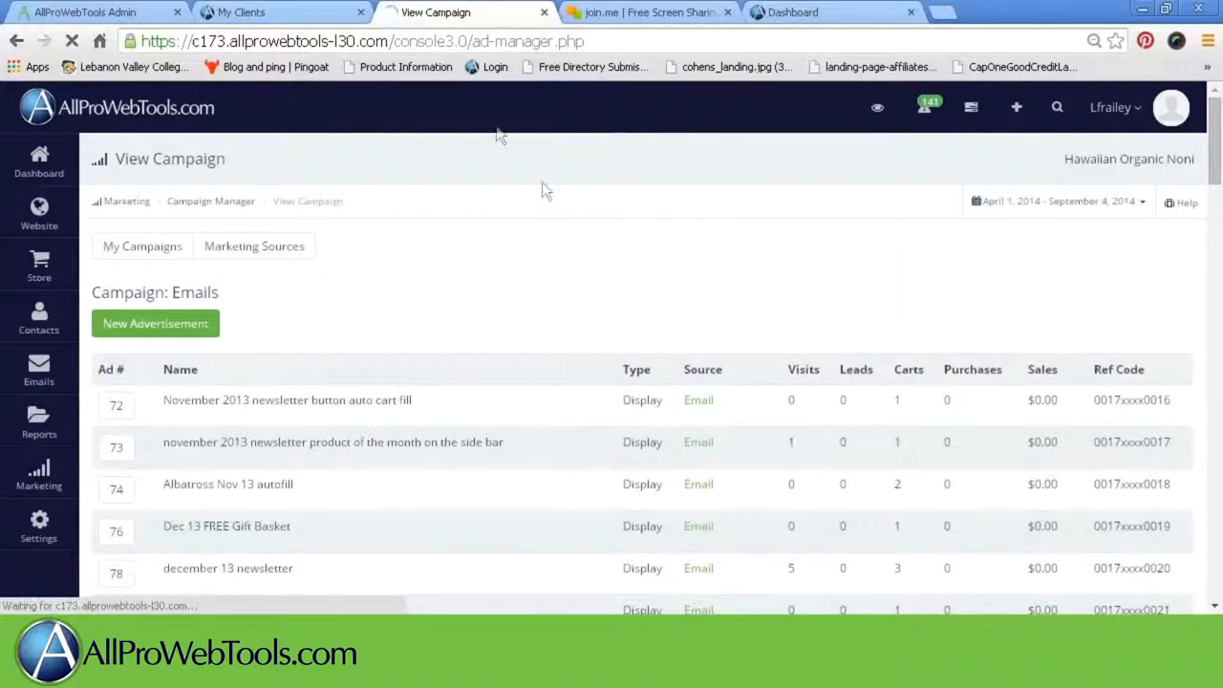
# - Return to the Campaign Manager list of all campaigns
pyautogui.click(210, 200)
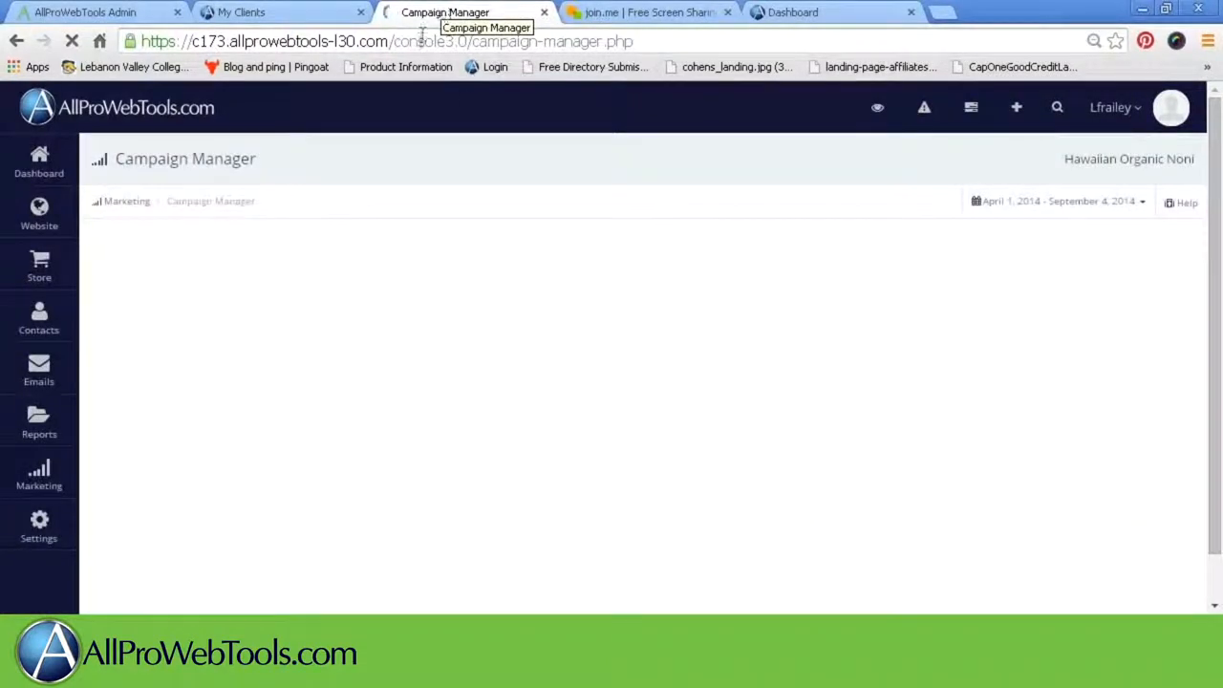
pyautogui.moveTo(627, 163)
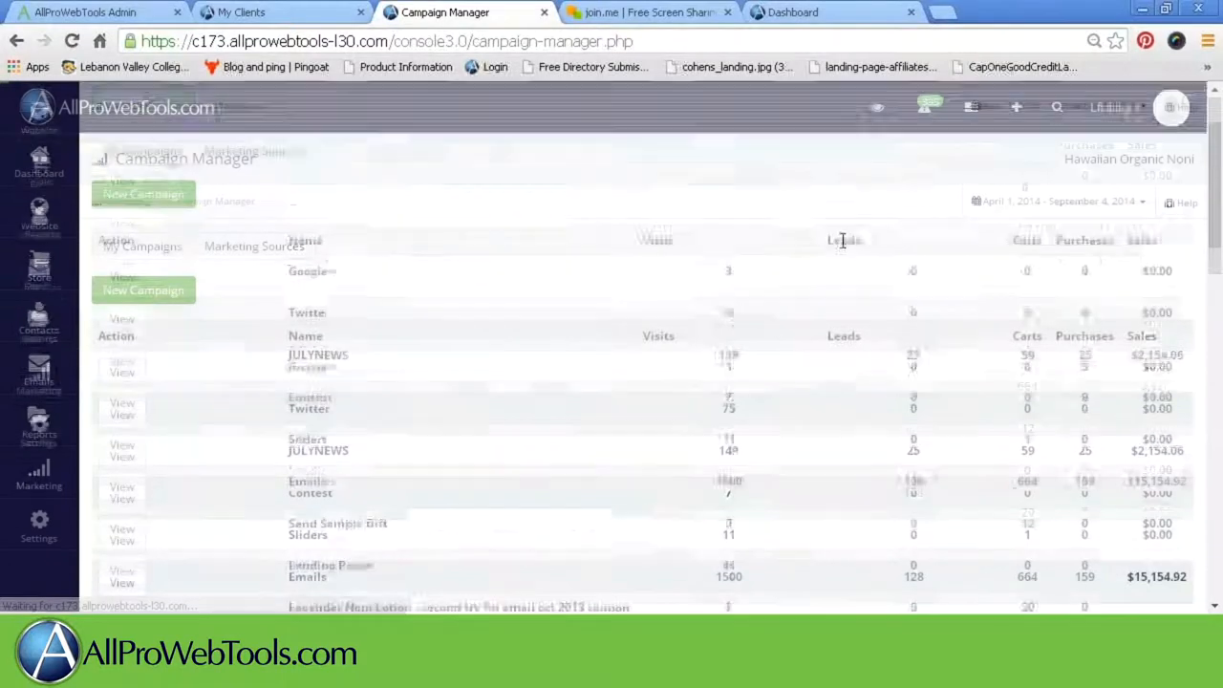
# - Review each campaign's April–September 2014 totals in the Campaign Manager list
pyautogui.scroll(-3)
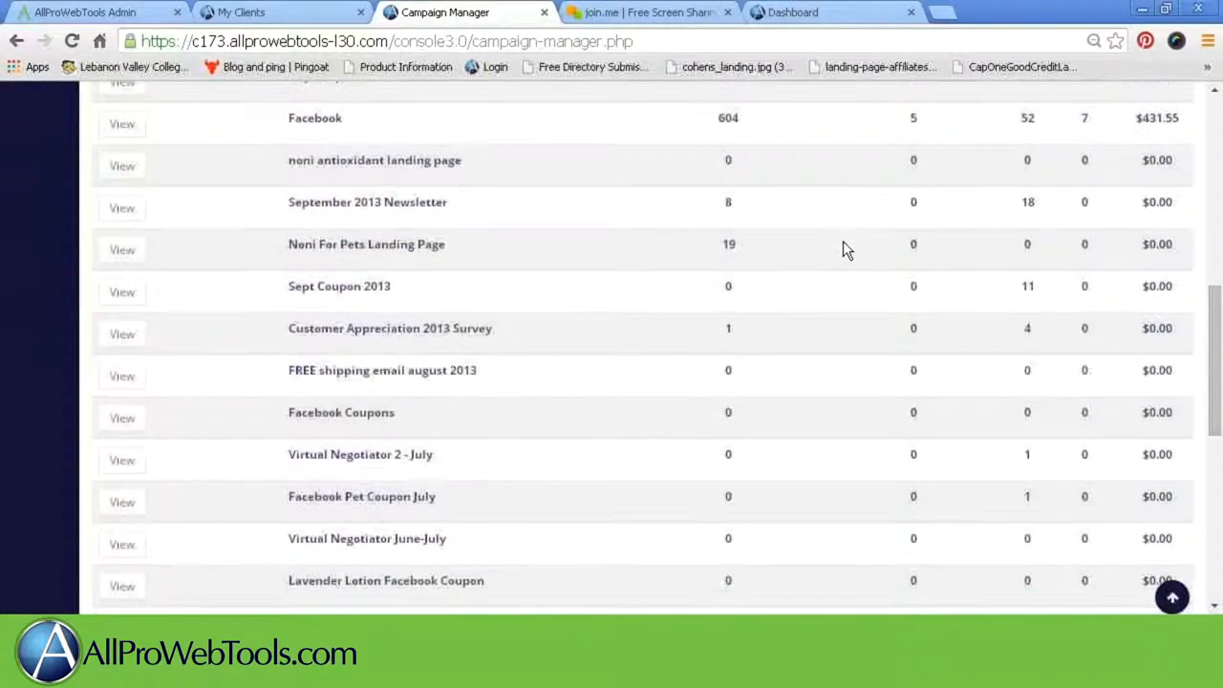
pyautogui.scroll(-3)
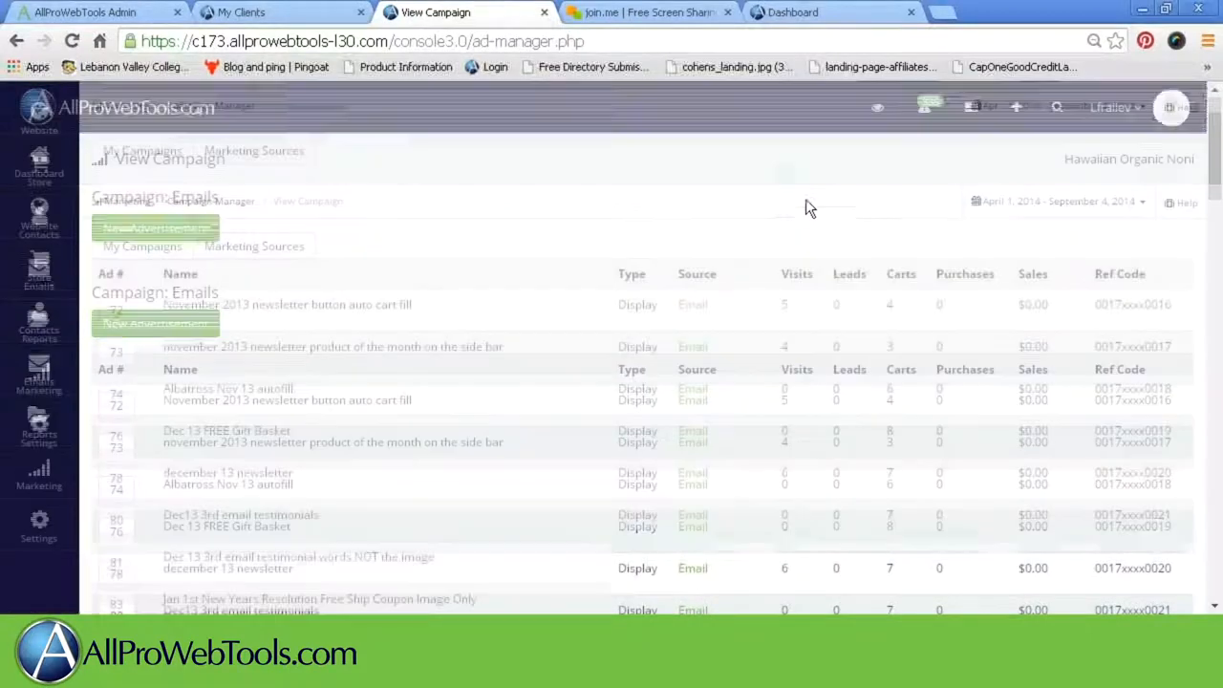
# - Review the Emails report rows down through the April, May and June 2014 newsletter links
pyautogui.scroll(-3)
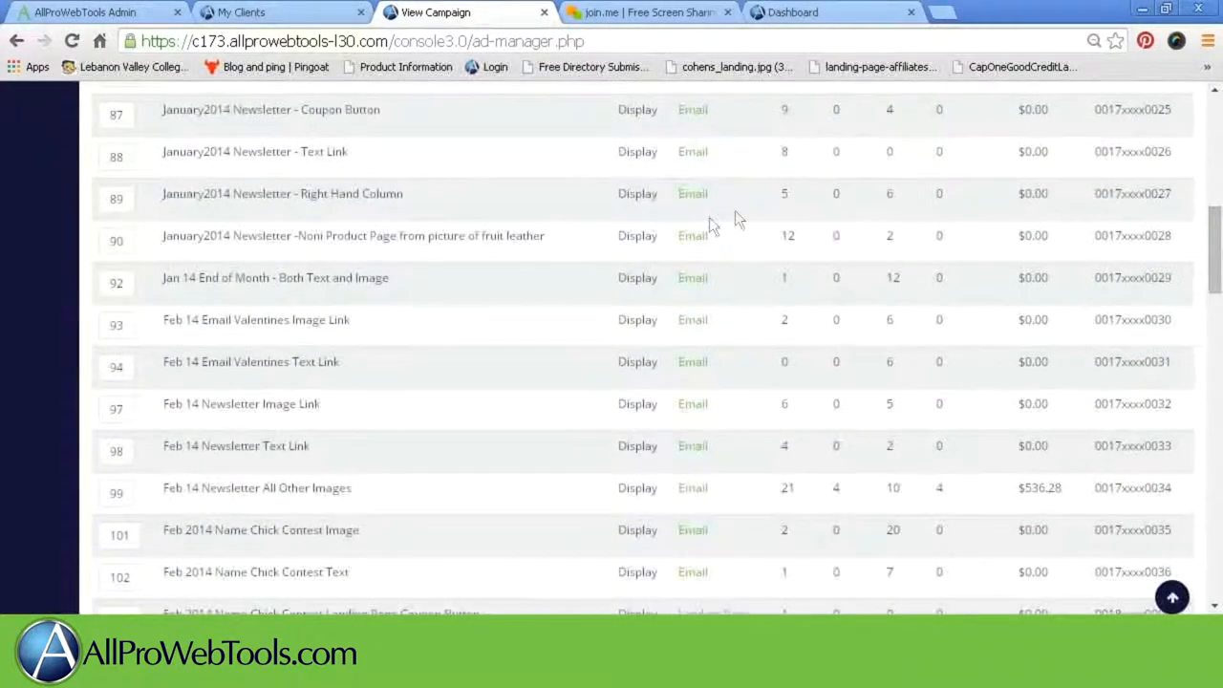
pyautogui.scroll(-3)
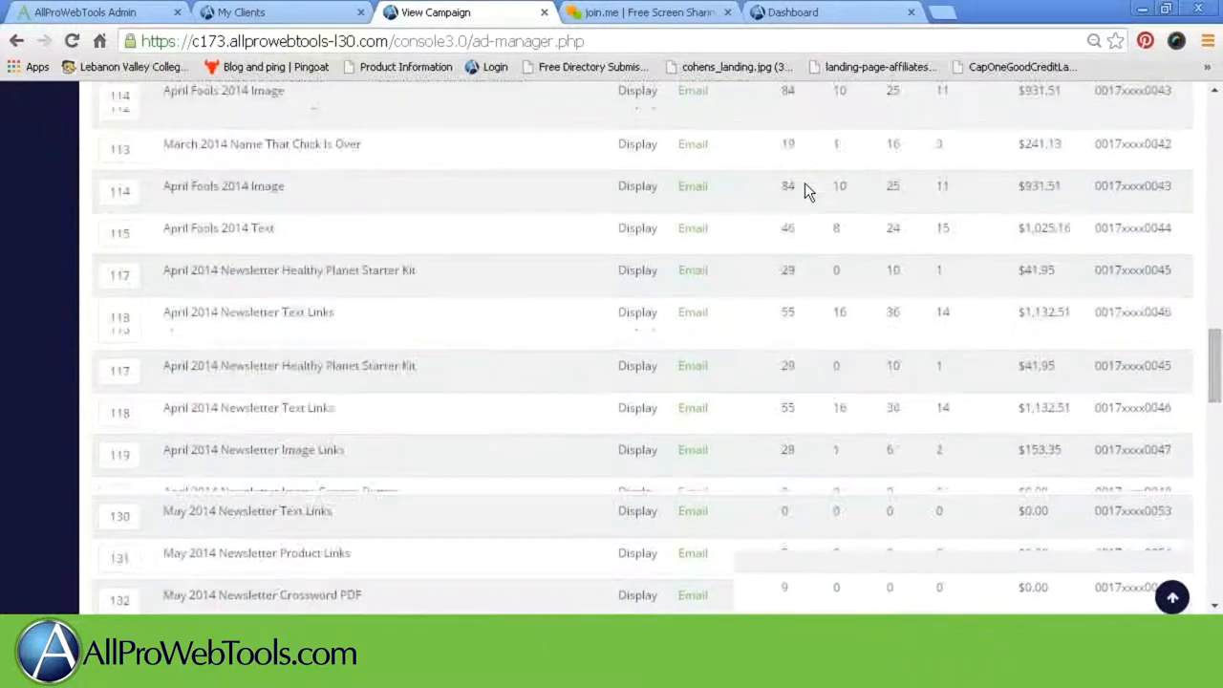
pyautogui.scroll(-3)
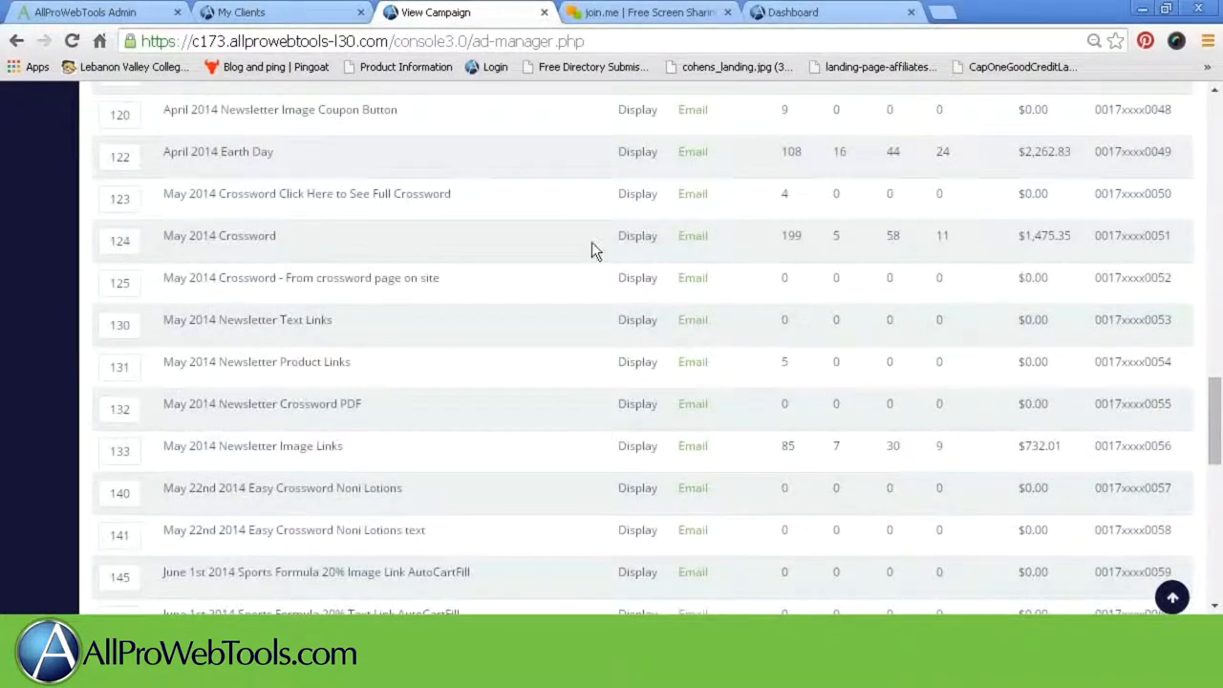
pyautogui.moveTo(461, 239)
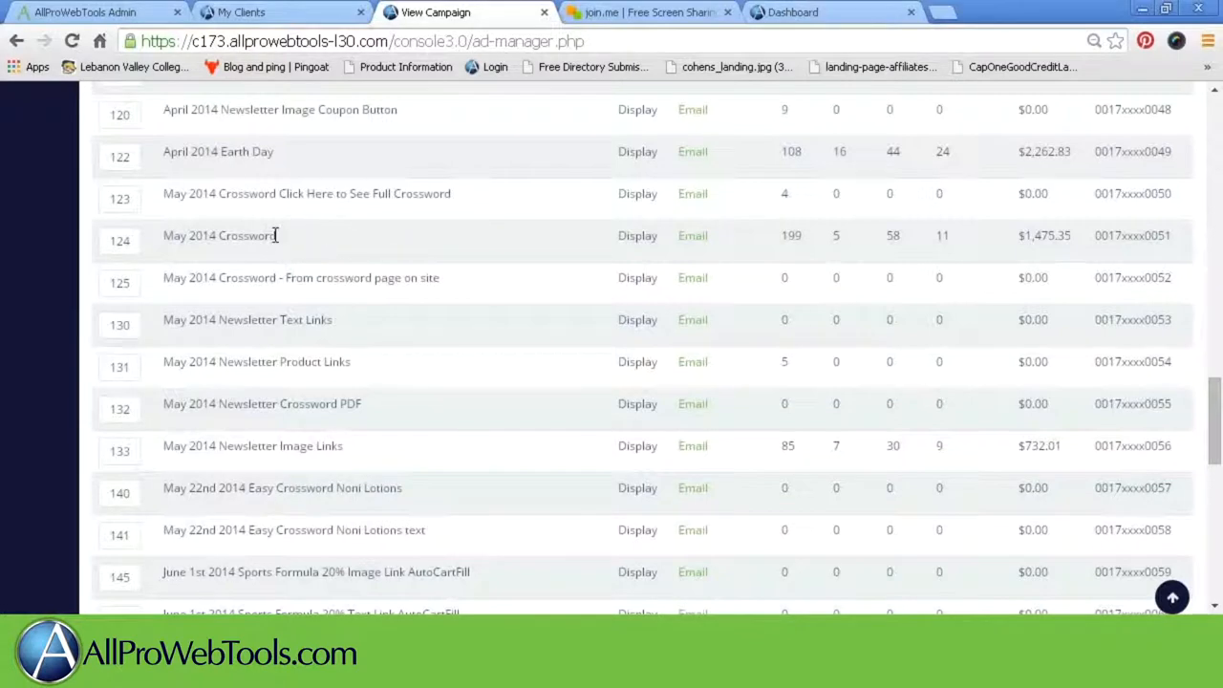
pyautogui.moveTo(569, 245)
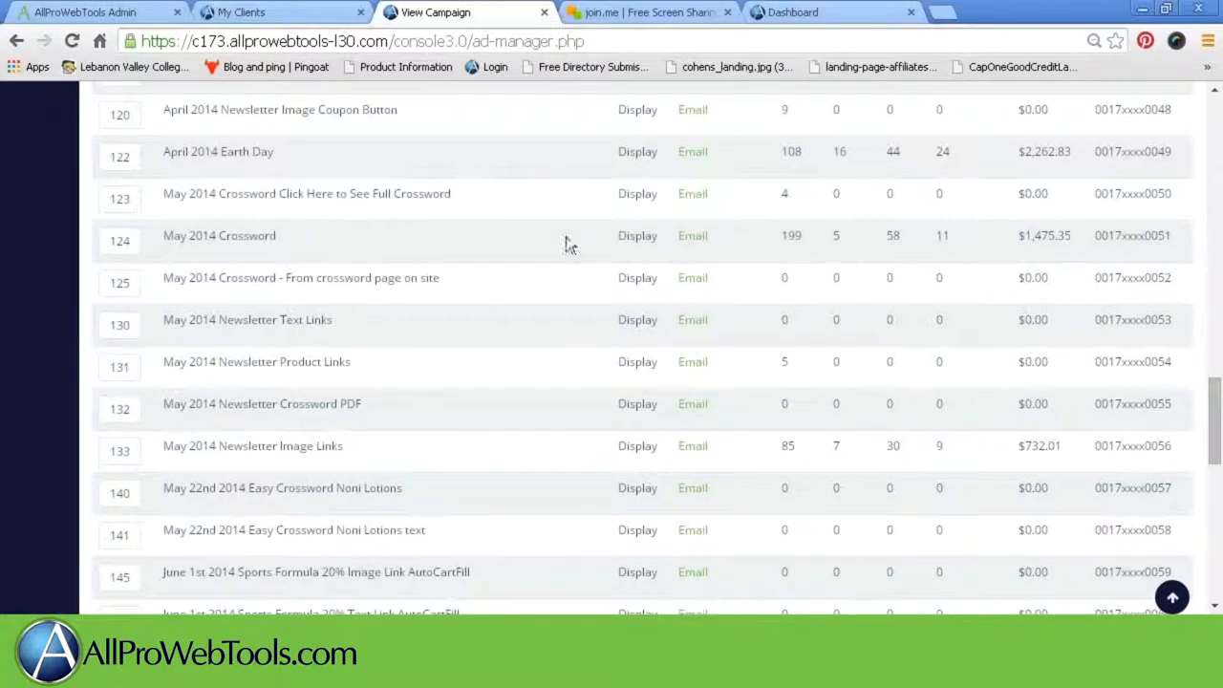
pyautogui.moveTo(765, 273)
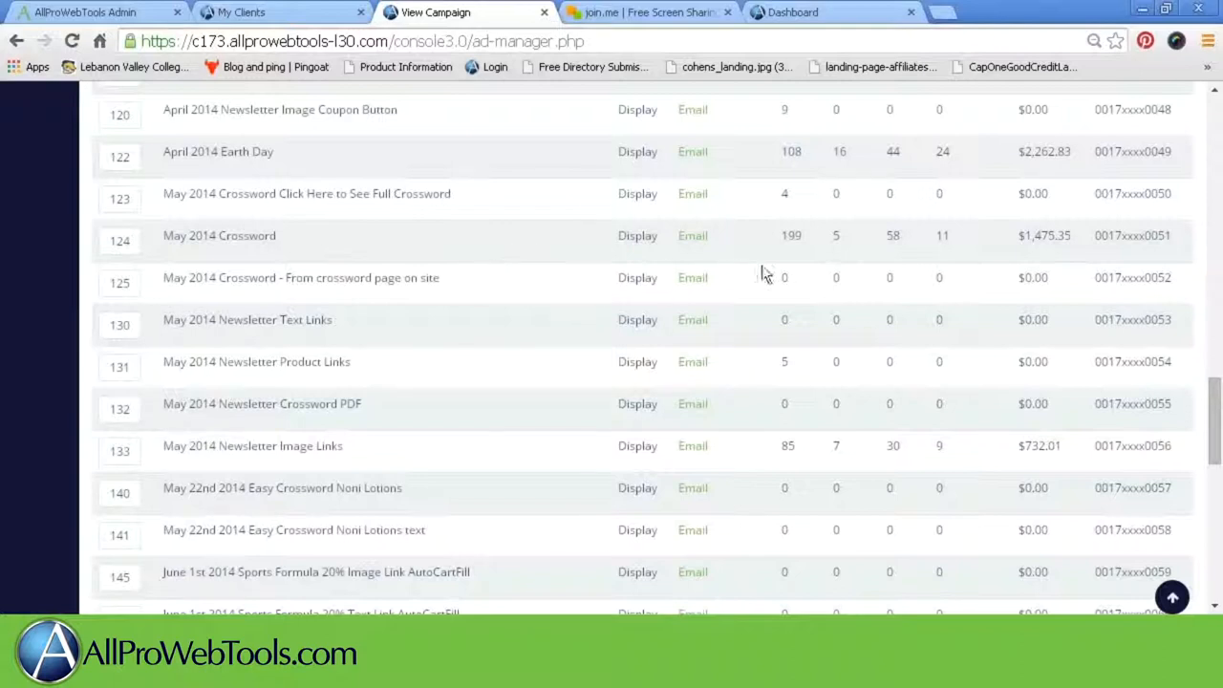
pyautogui.moveTo(807, 247)
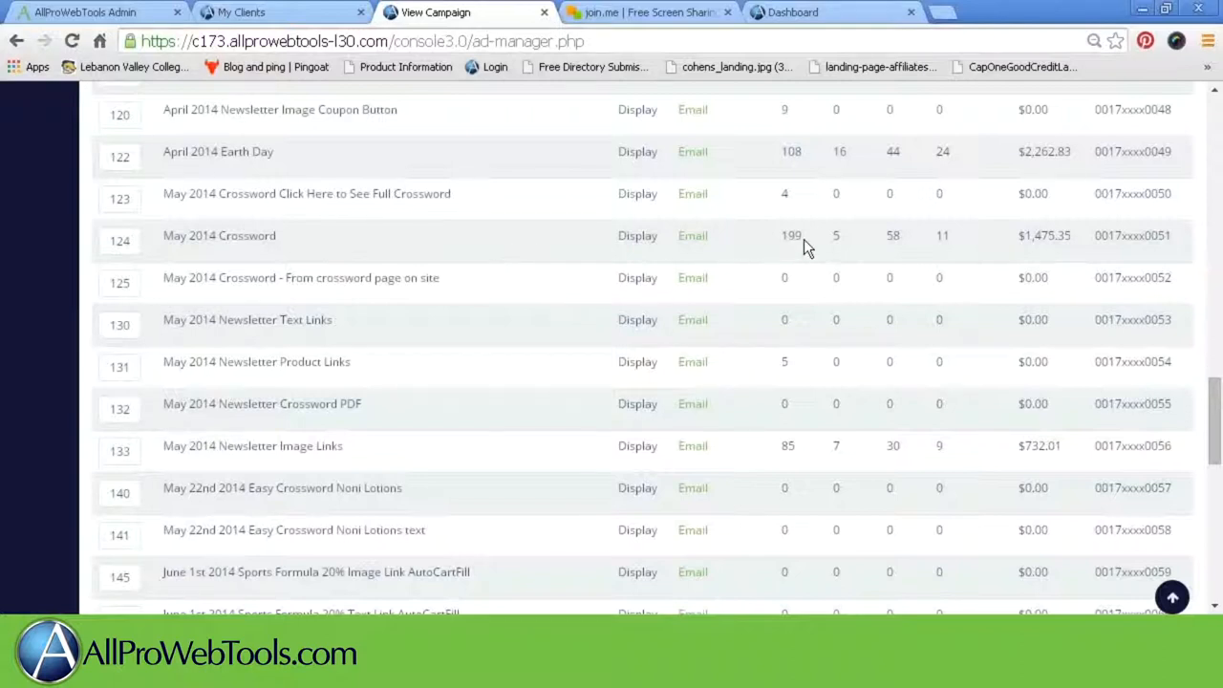
pyautogui.doubleClick(791, 235)
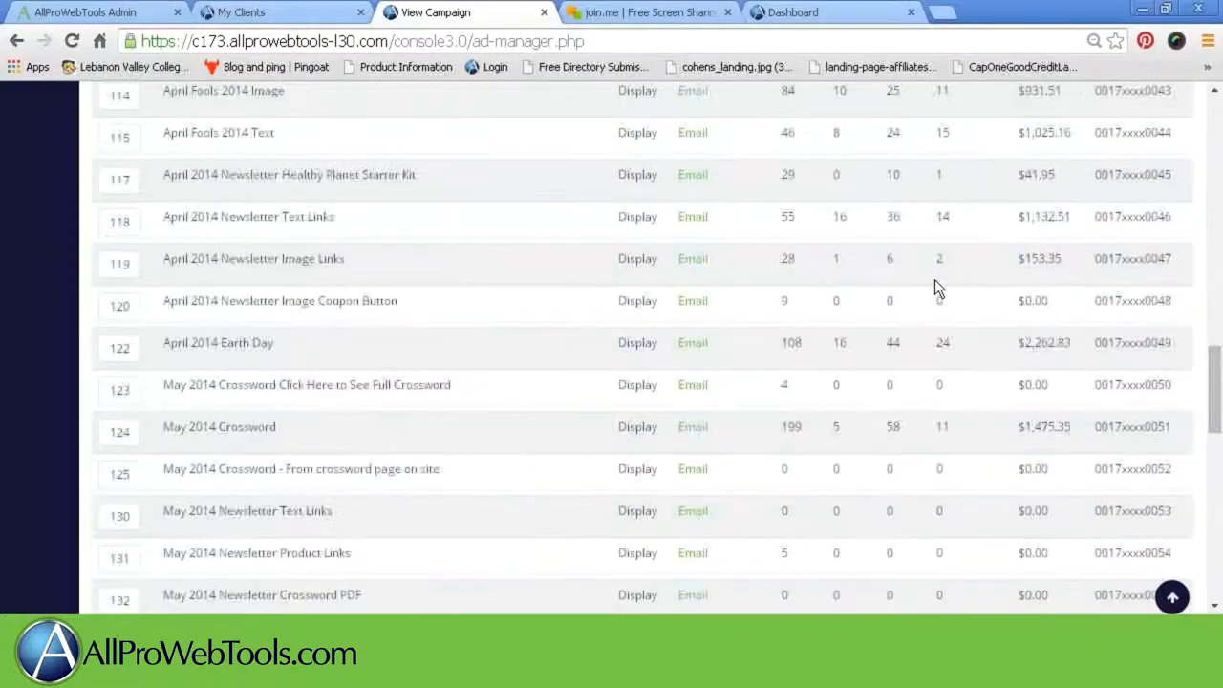
pyautogui.scroll(3)
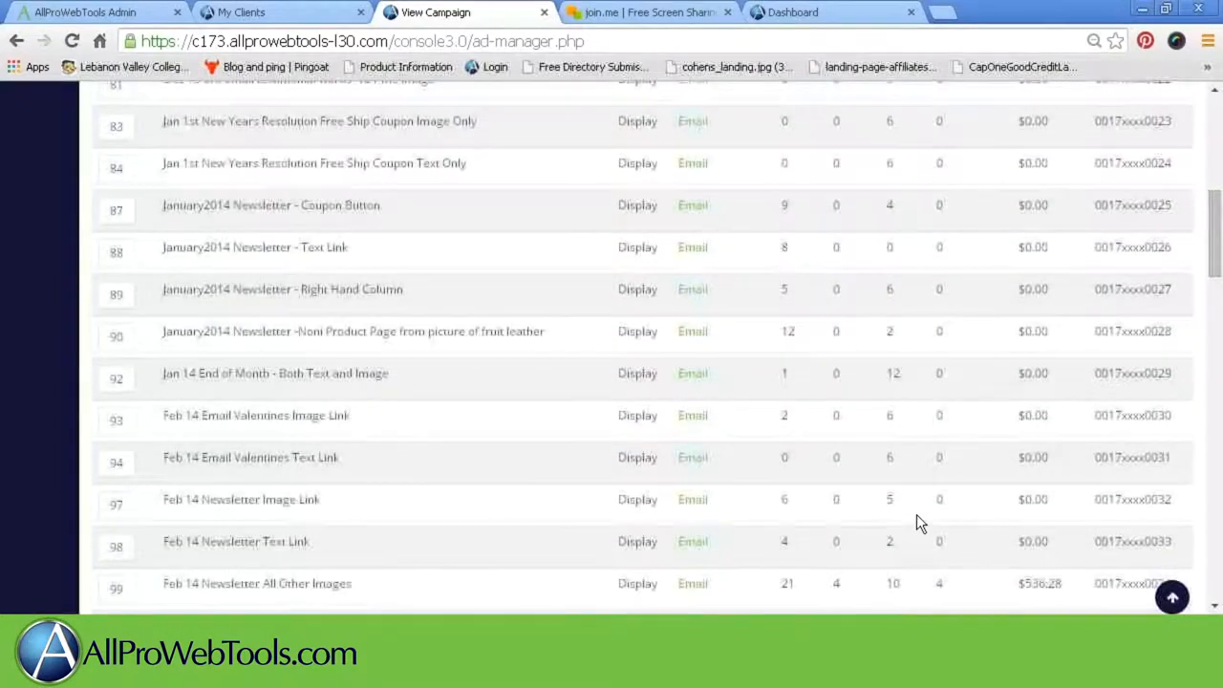
pyautogui.scroll(-3)
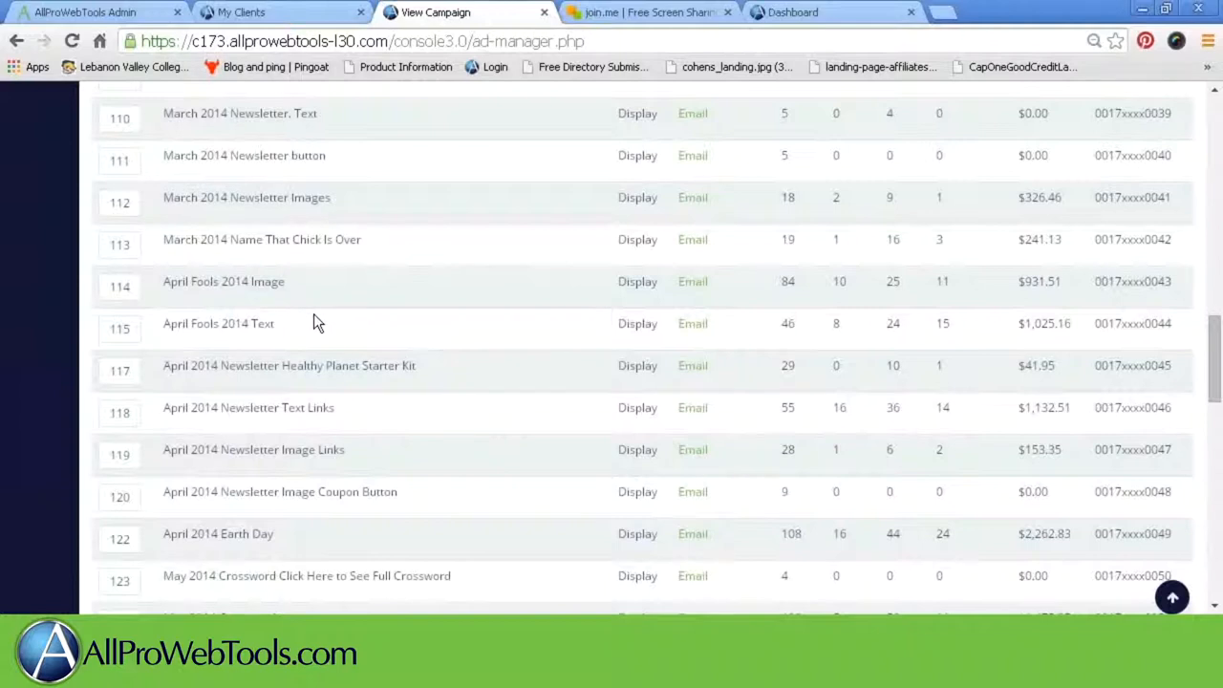
pyautogui.scroll(-3)
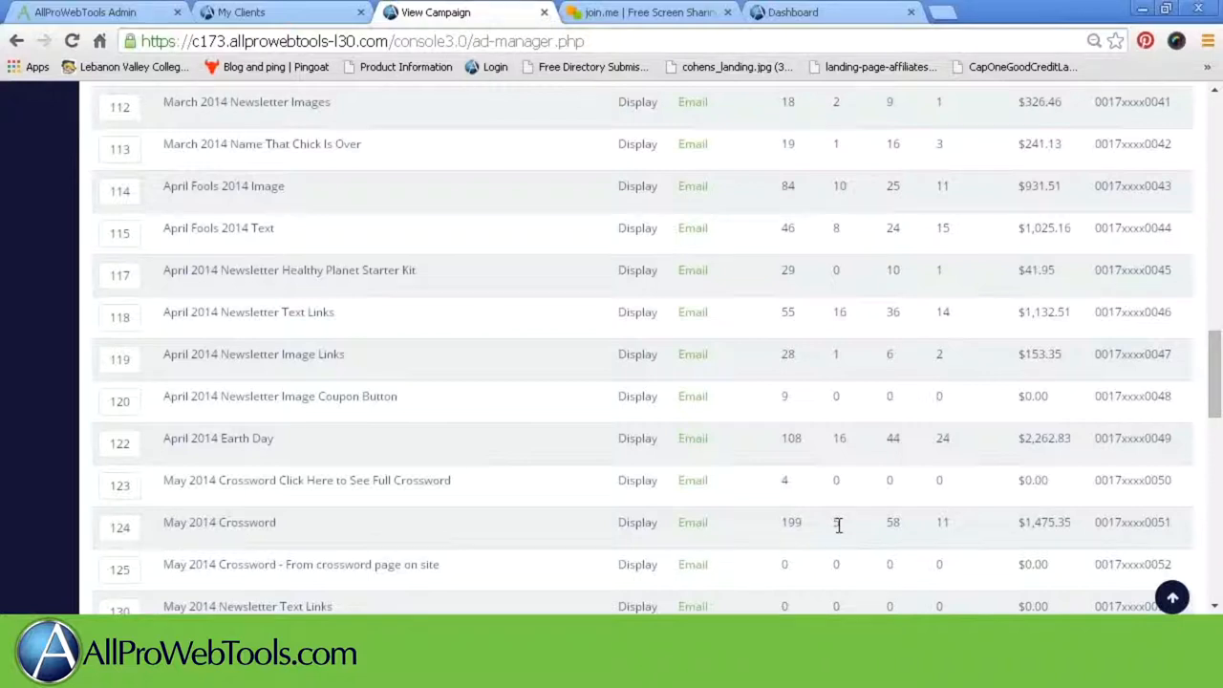
pyautogui.moveTo(917, 526)
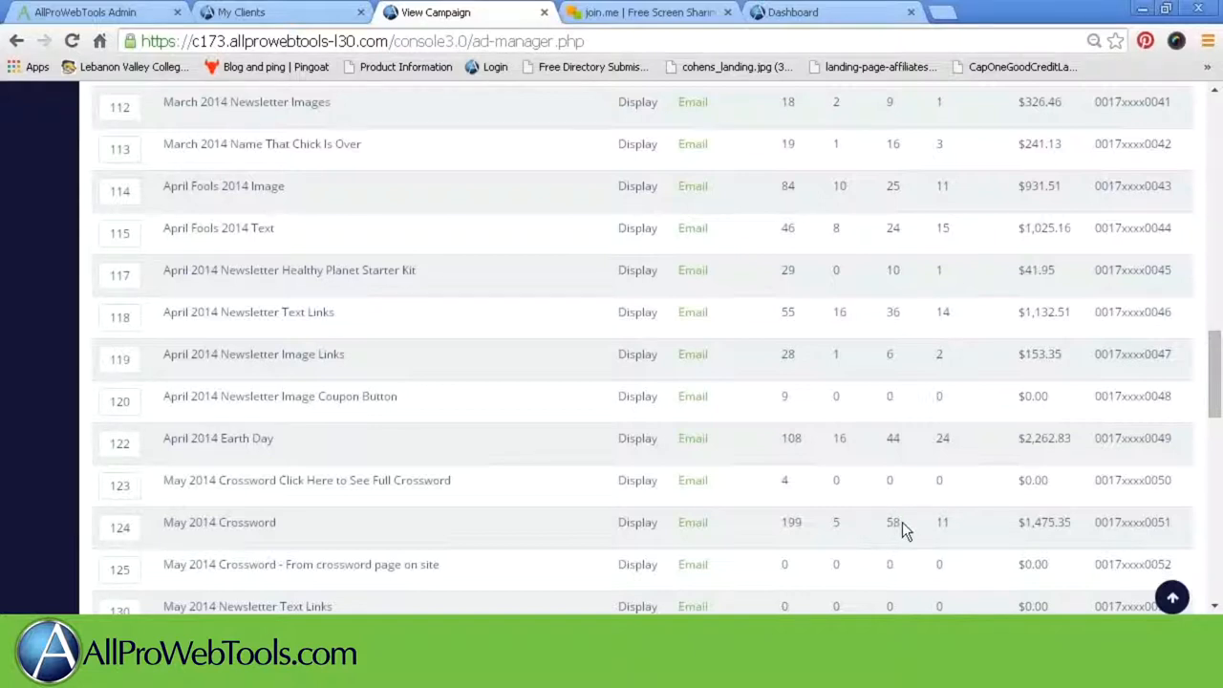
pyautogui.moveTo(963, 531)
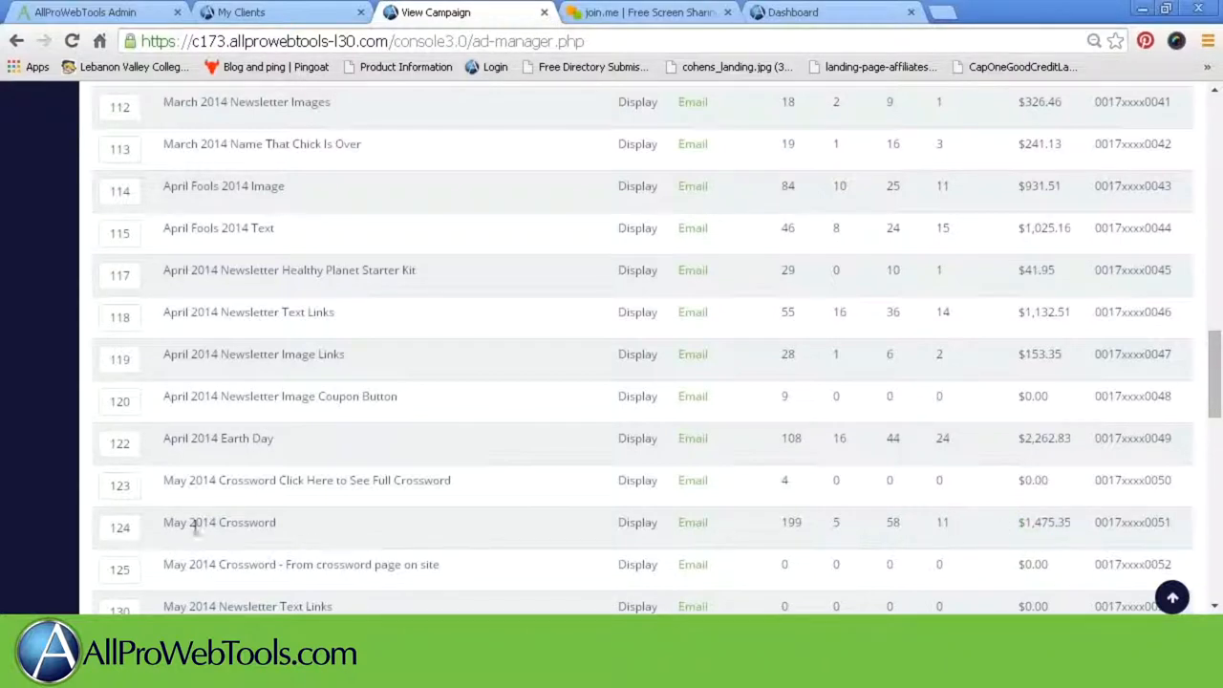
pyautogui.moveTo(298, 516)
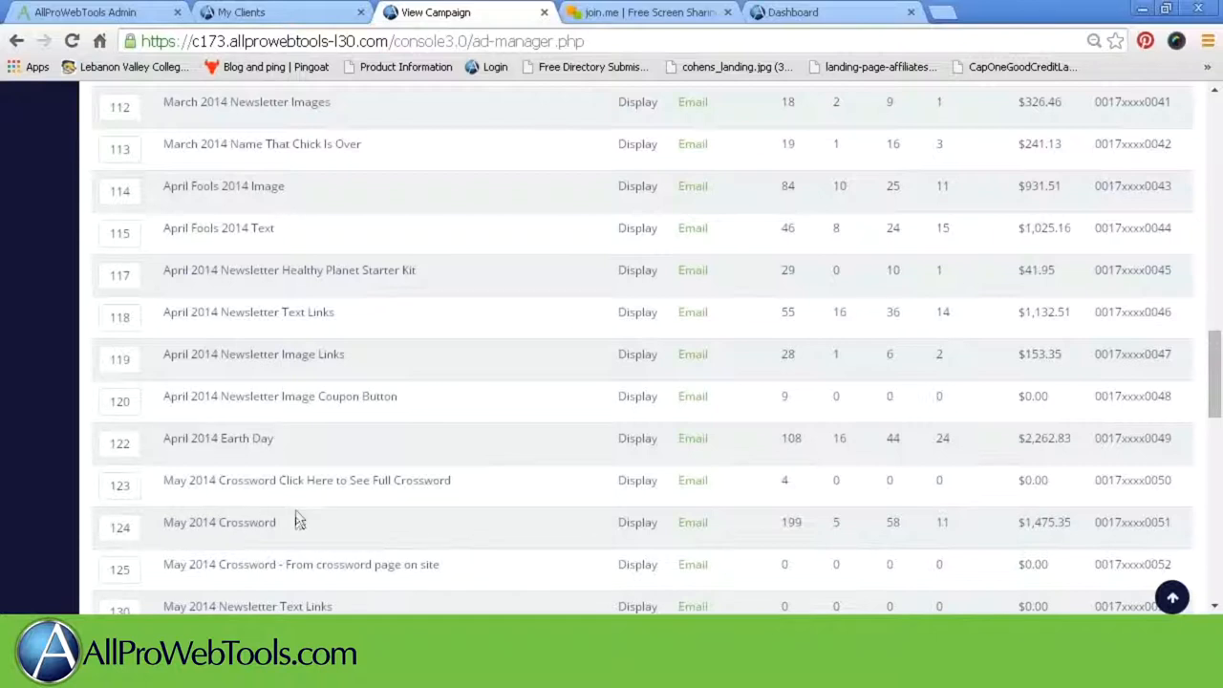
pyautogui.moveTo(417, 474)
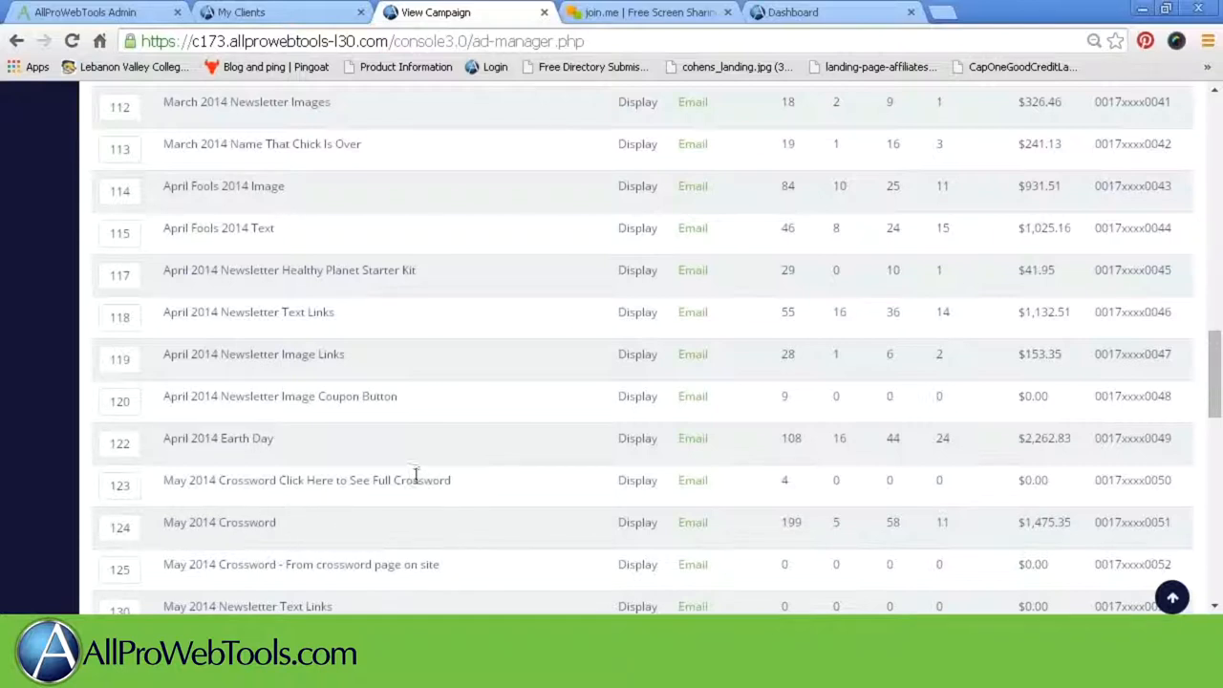
pyautogui.moveTo(497, 438)
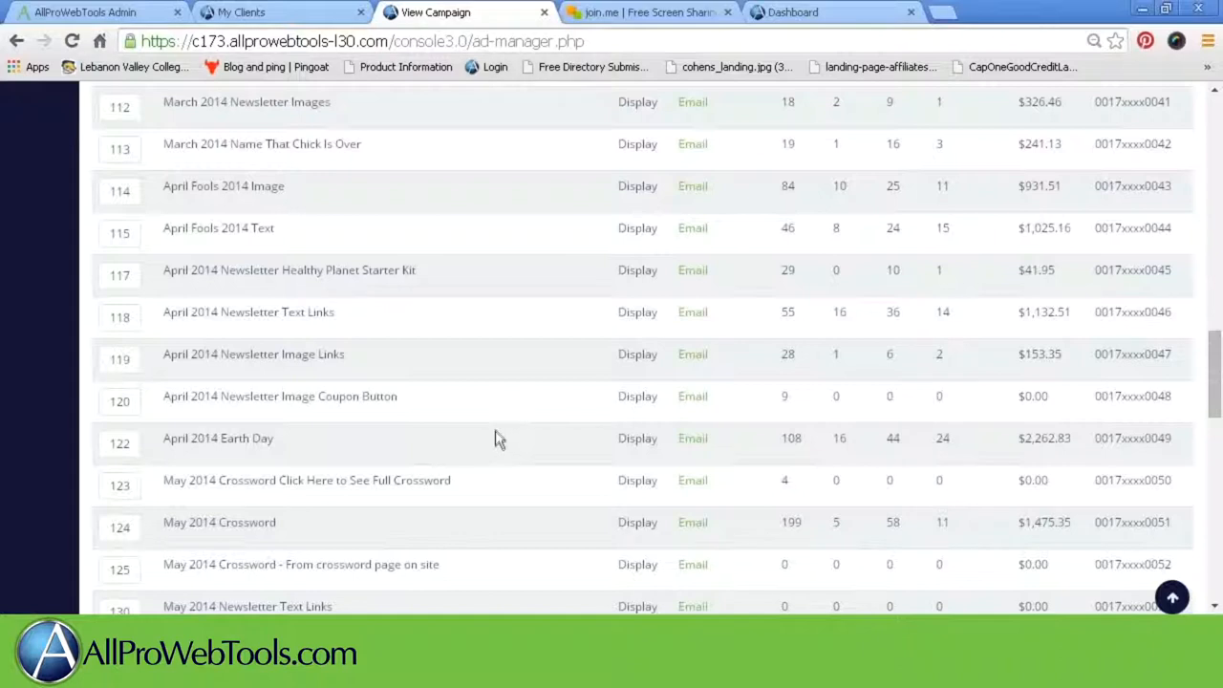
pyautogui.scroll(-3)
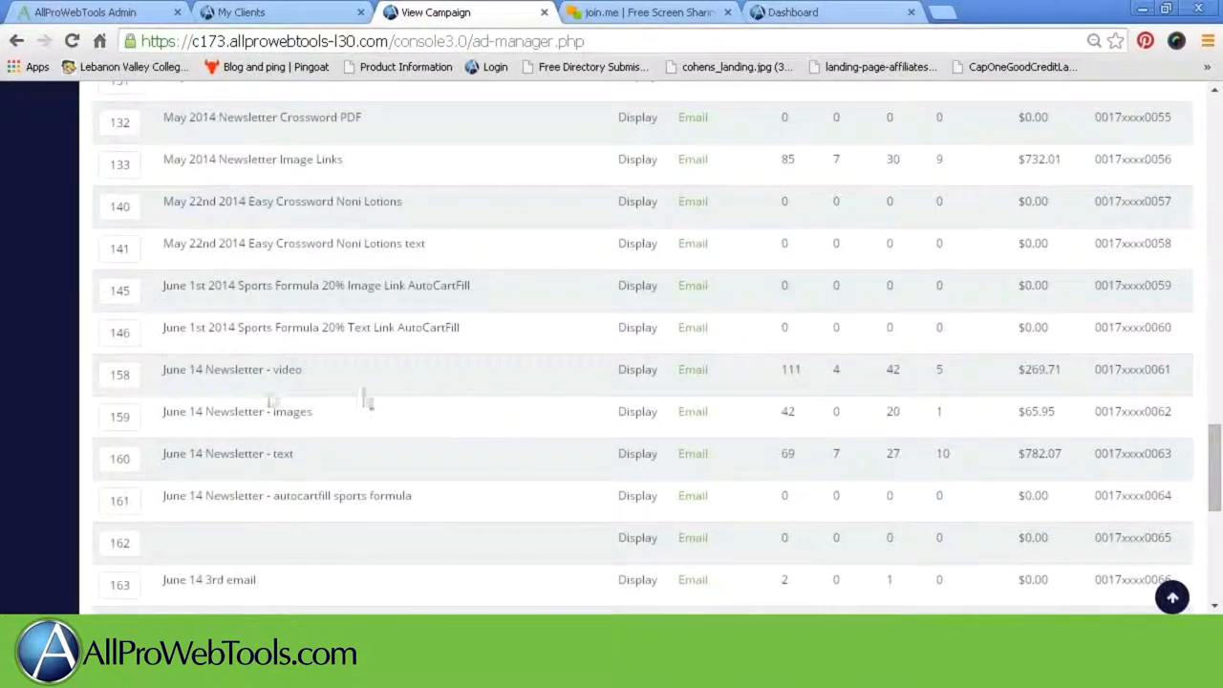
pyautogui.moveTo(724, 409)
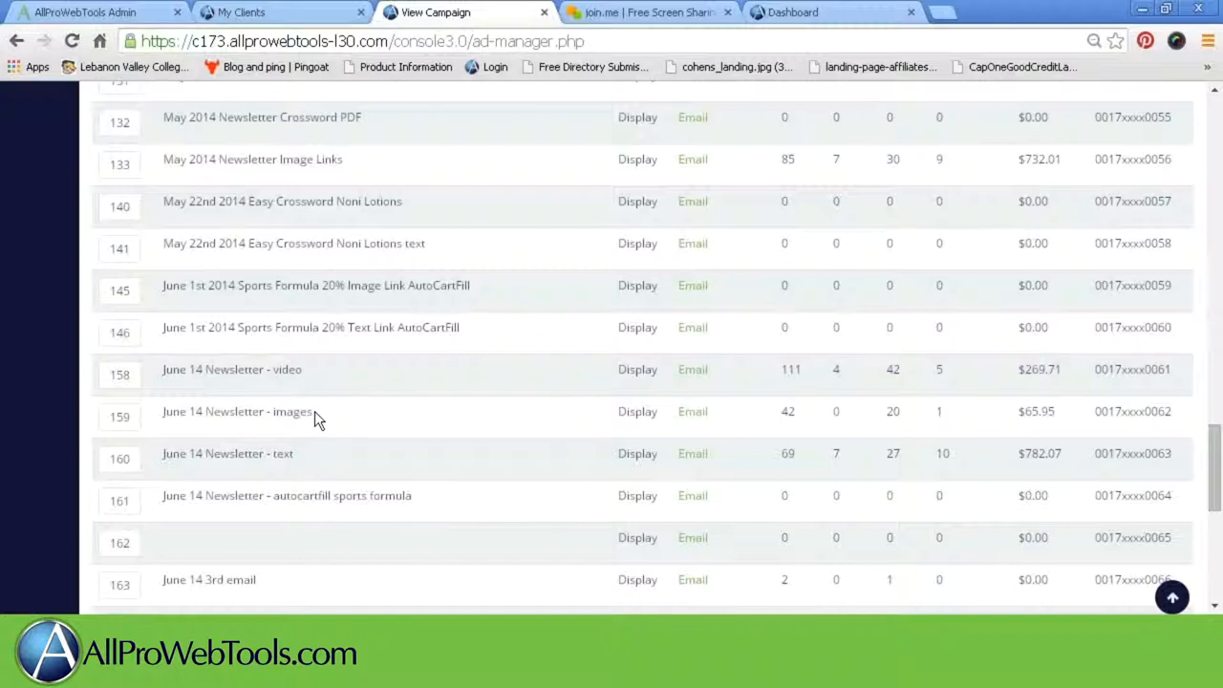
pyautogui.moveTo(829, 424)
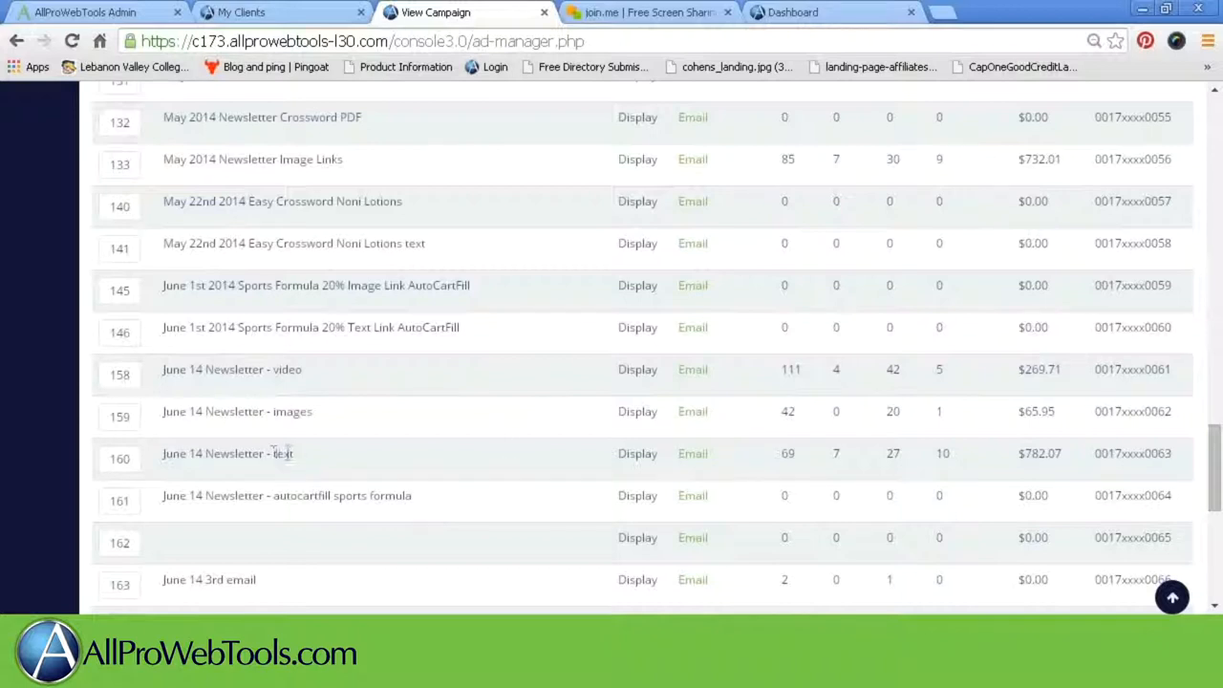
pyautogui.doubleClick(282, 453)
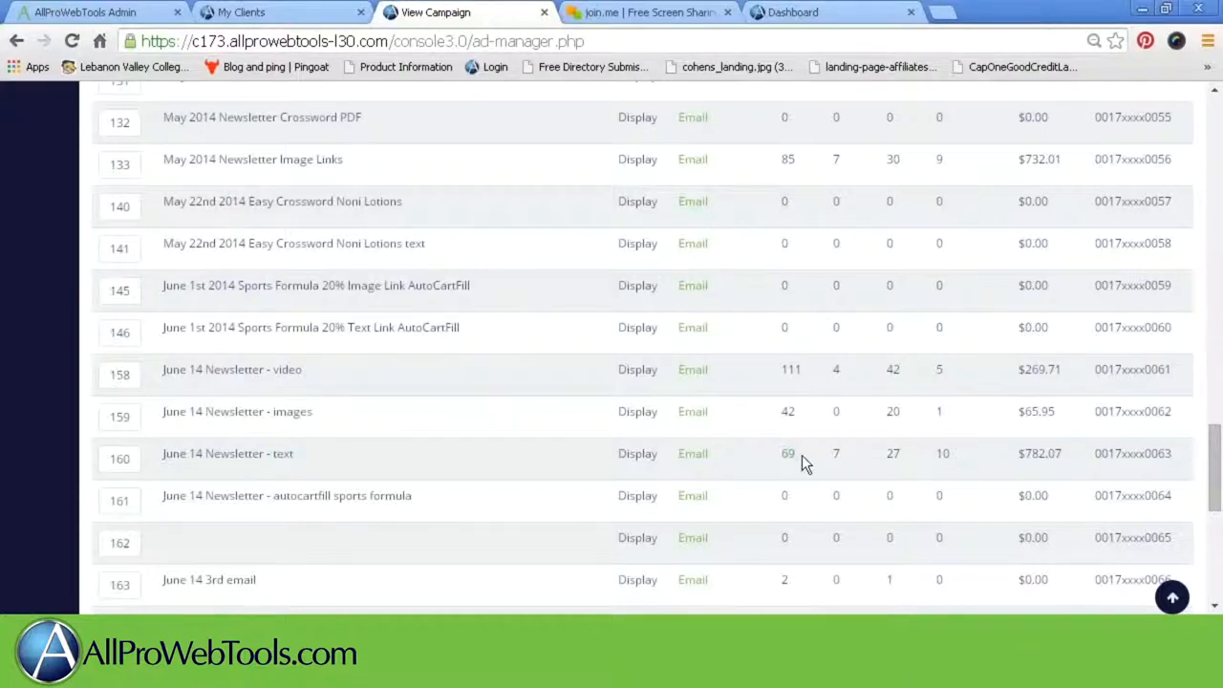
pyautogui.moveTo(990, 468)
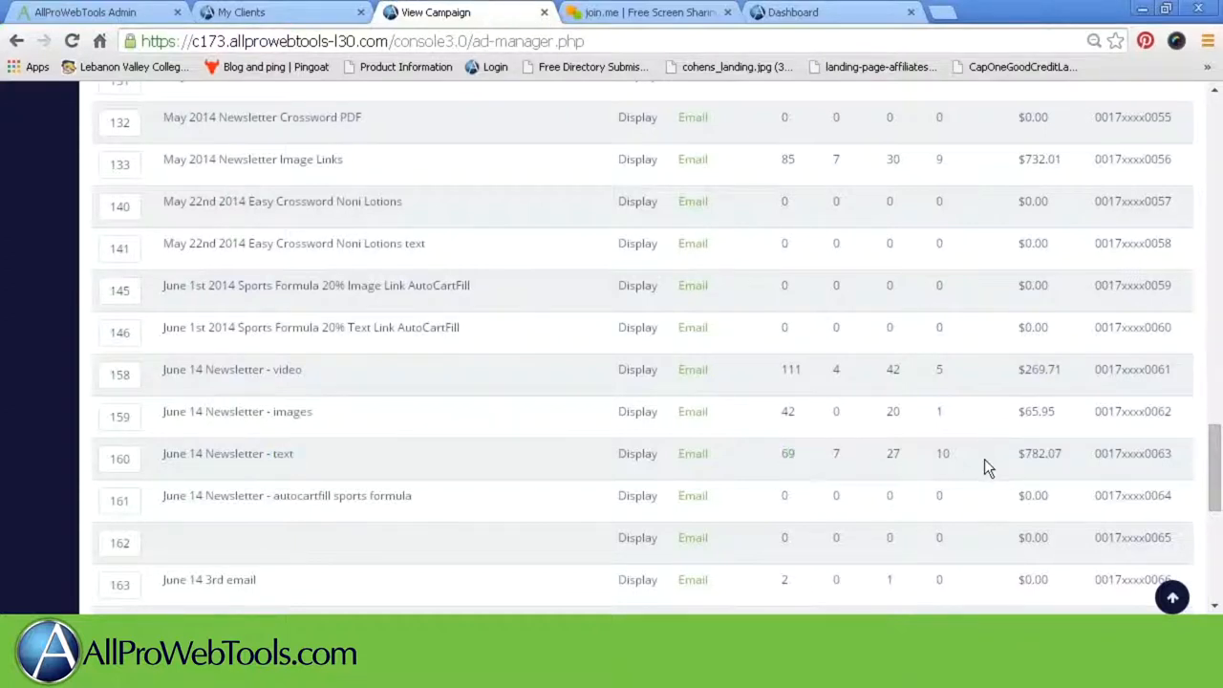
pyautogui.moveTo(984, 470)
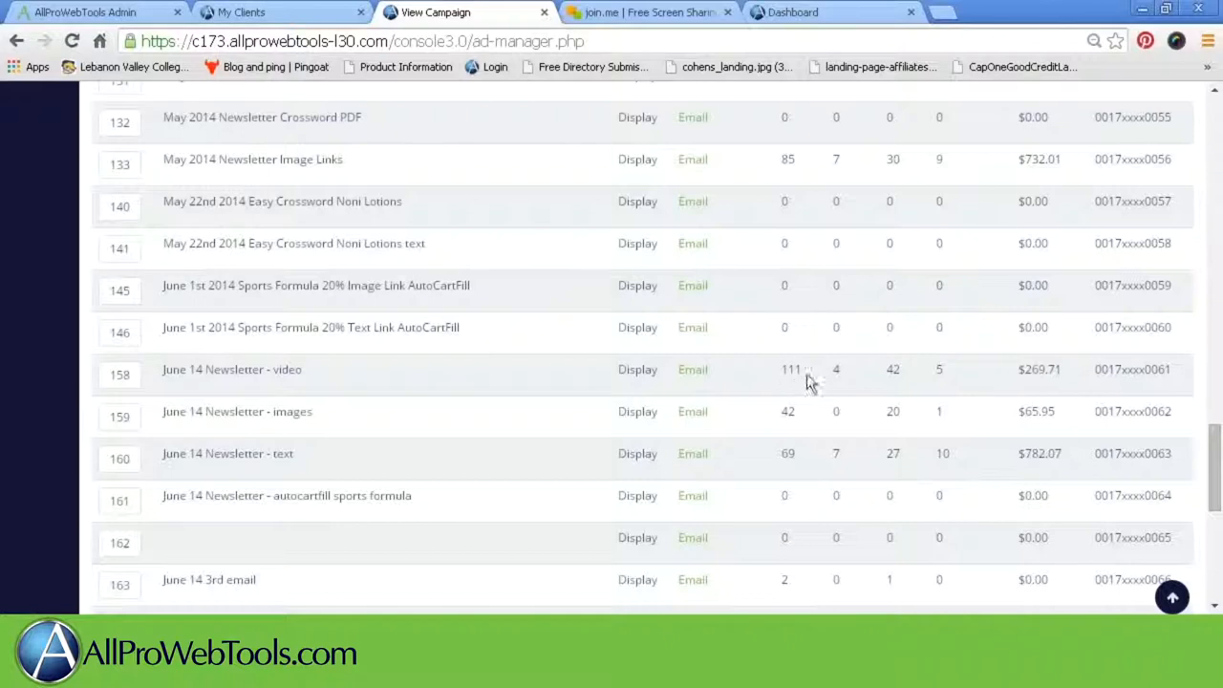
pyautogui.moveTo(951, 372)
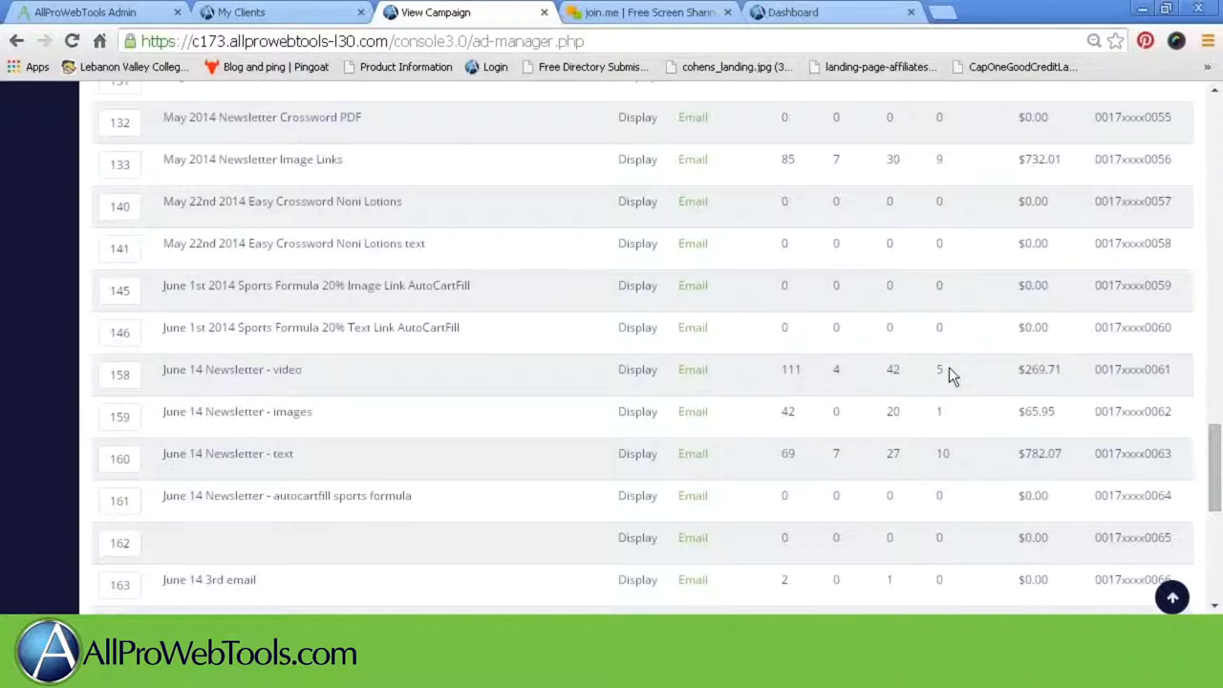
pyautogui.moveTo(1070, 374)
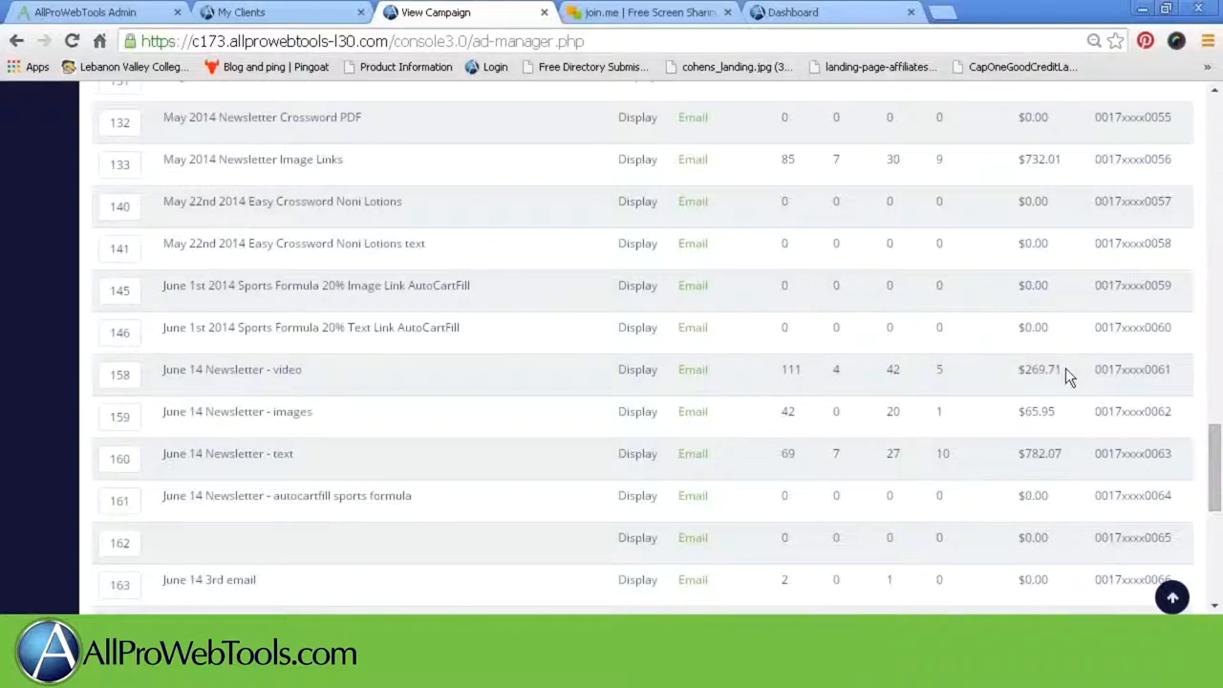
pyautogui.doubleClick(1039, 368)
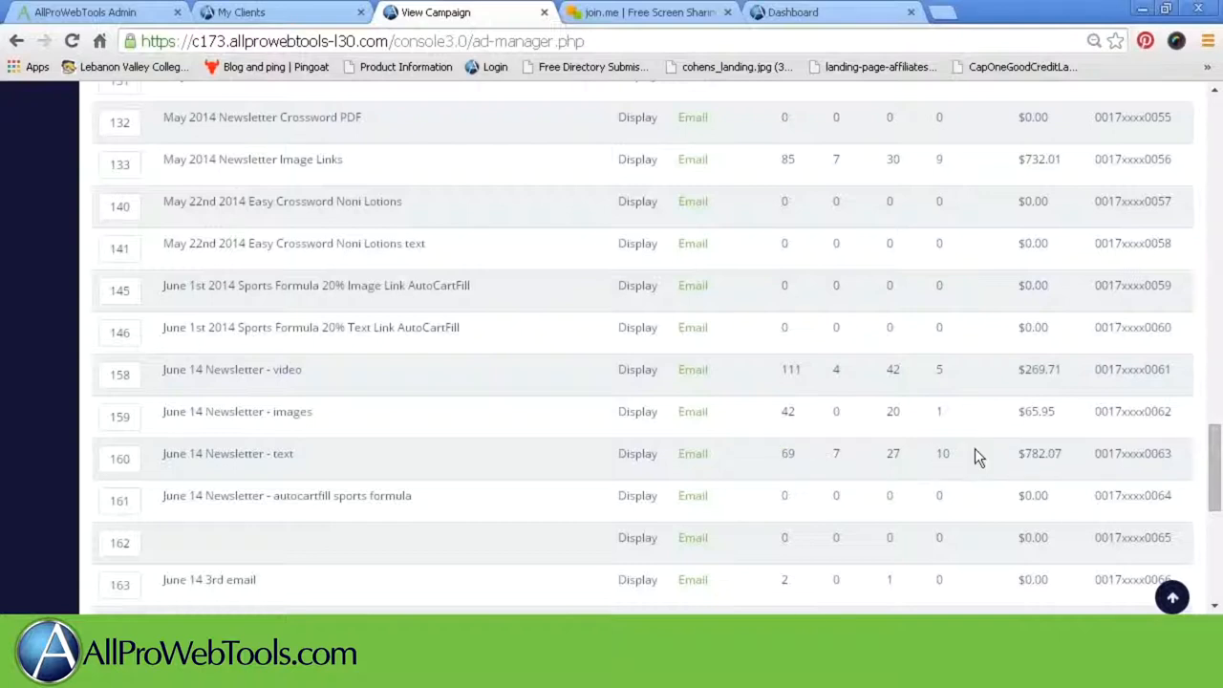
pyautogui.moveTo(1068, 459)
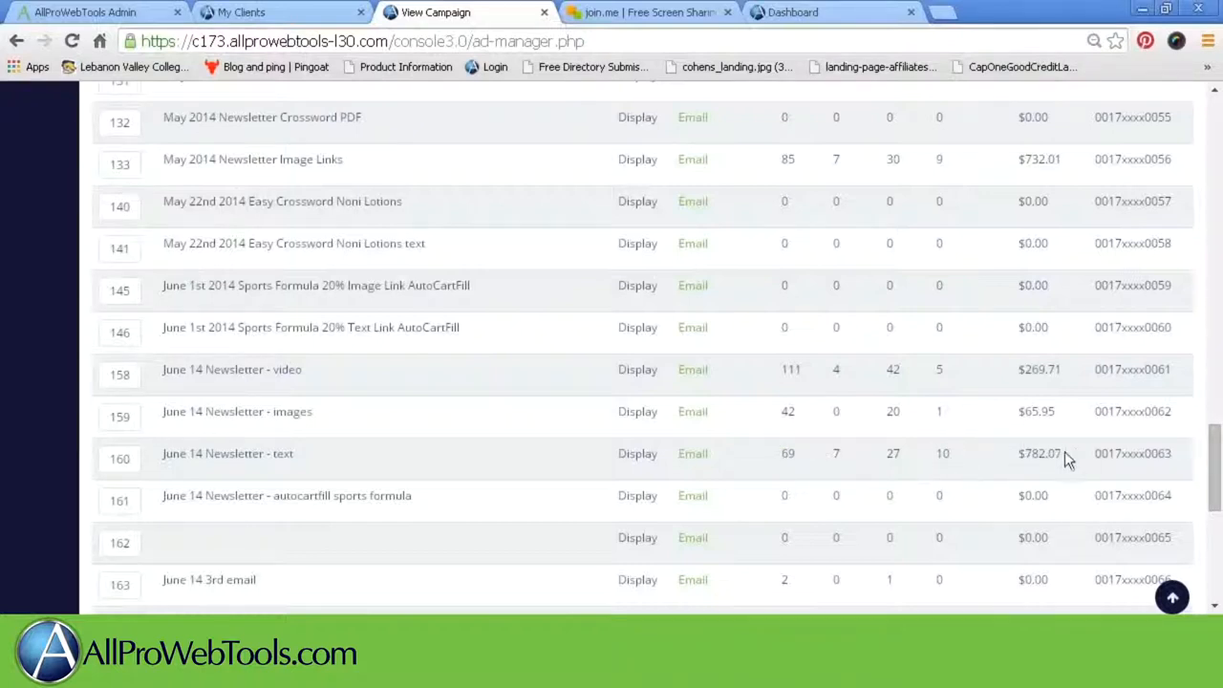
pyautogui.doubleClick(1039, 453)
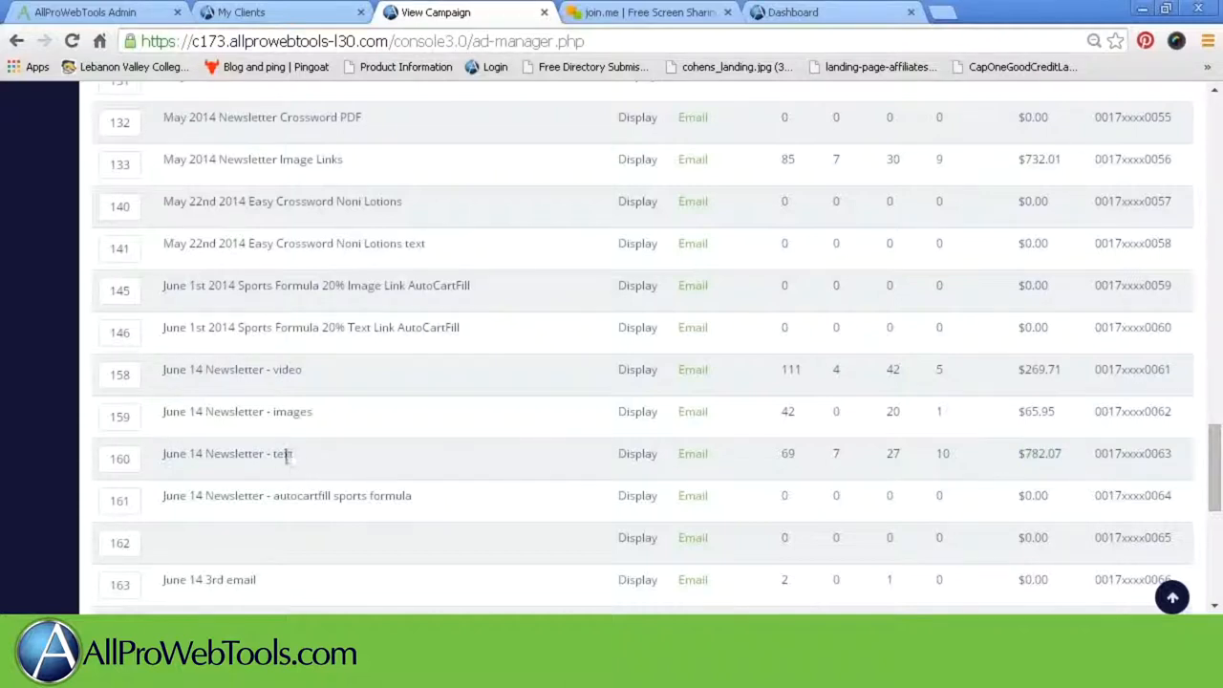
pyautogui.doubleClick(283, 453)
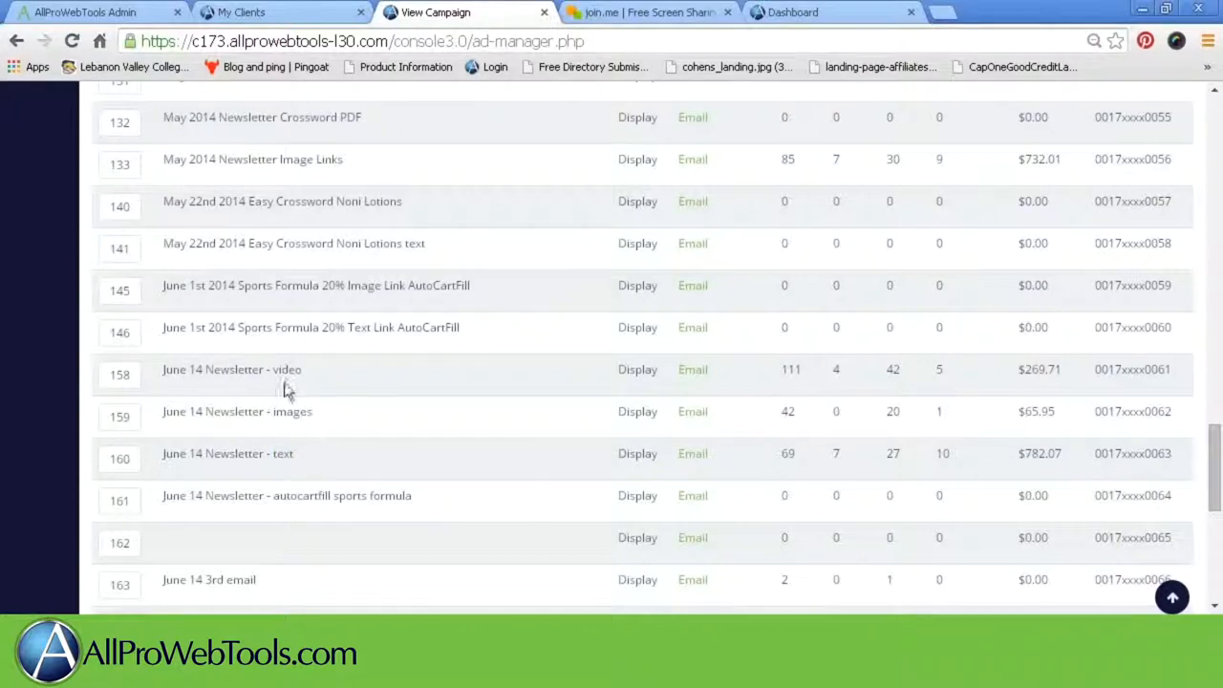
pyautogui.moveTo(917, 430)
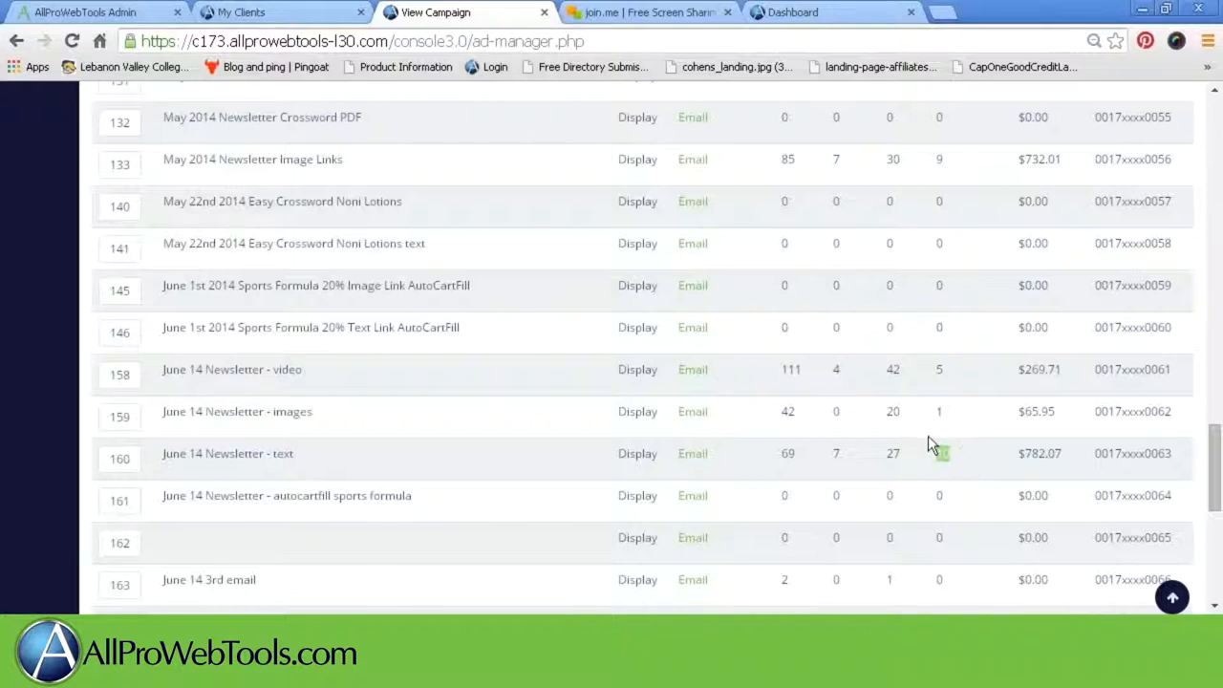
# - Review the July and August 2014 email links, including the $2,642.71 July free shipping email
pyautogui.scroll(-3)
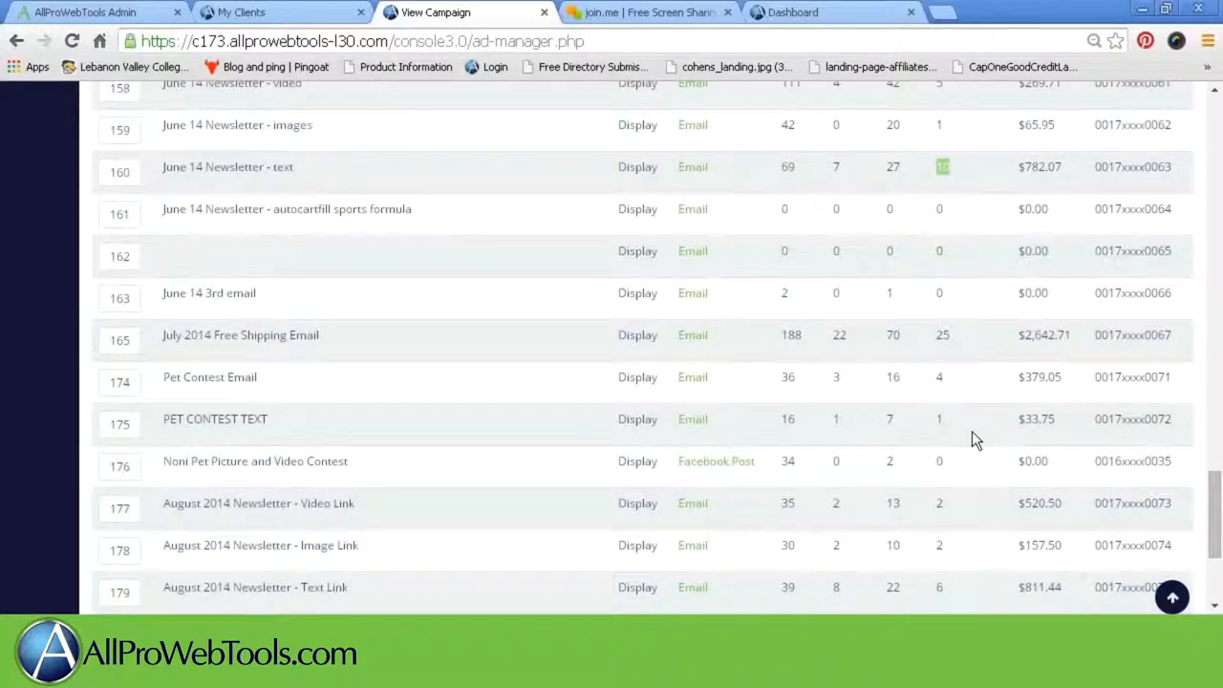
pyautogui.moveTo(901, 425)
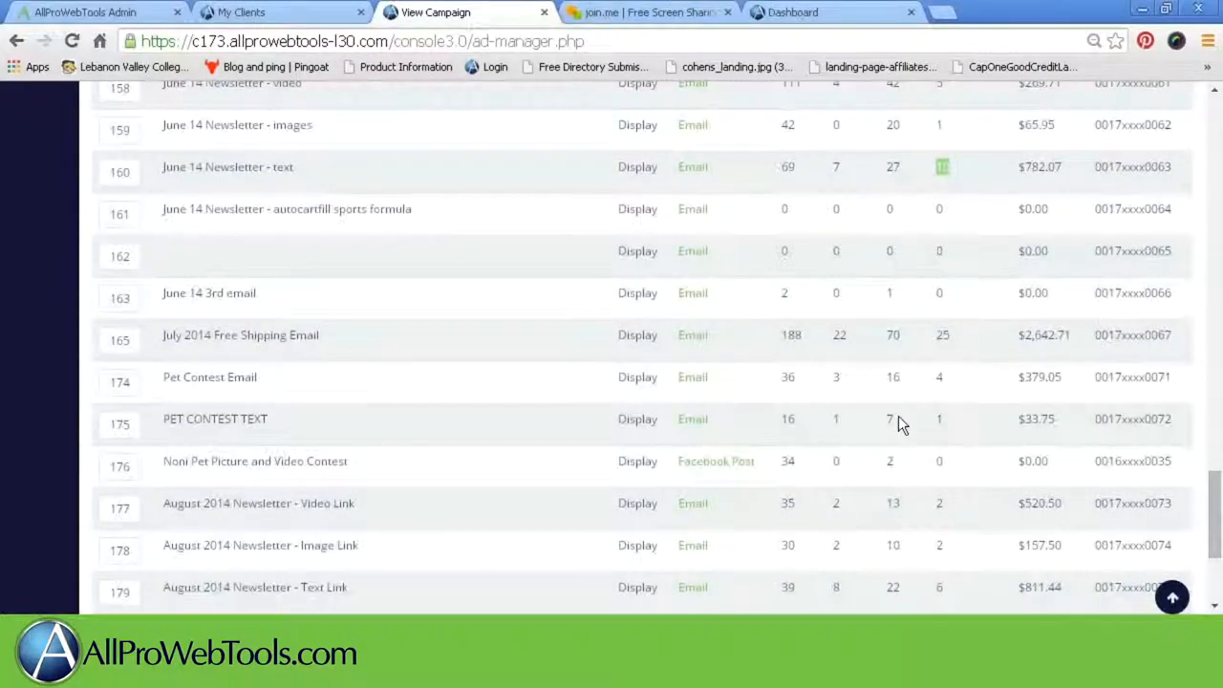
pyautogui.scroll(-3)
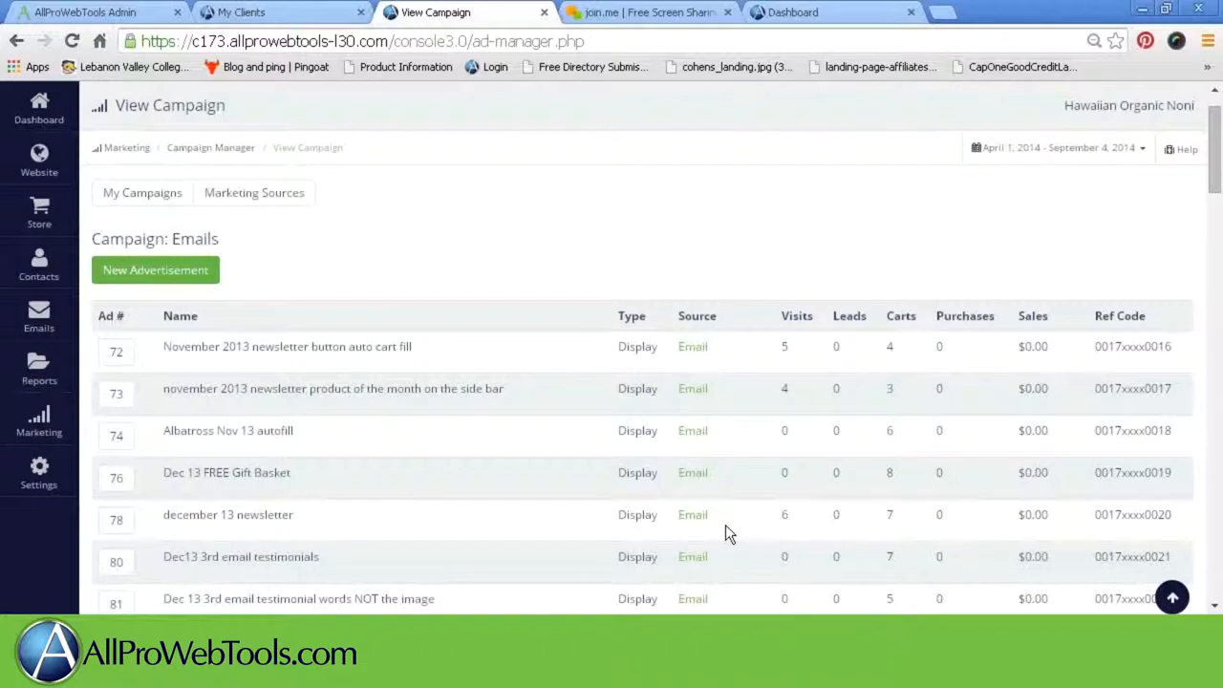
pyautogui.moveTo(657, 214)
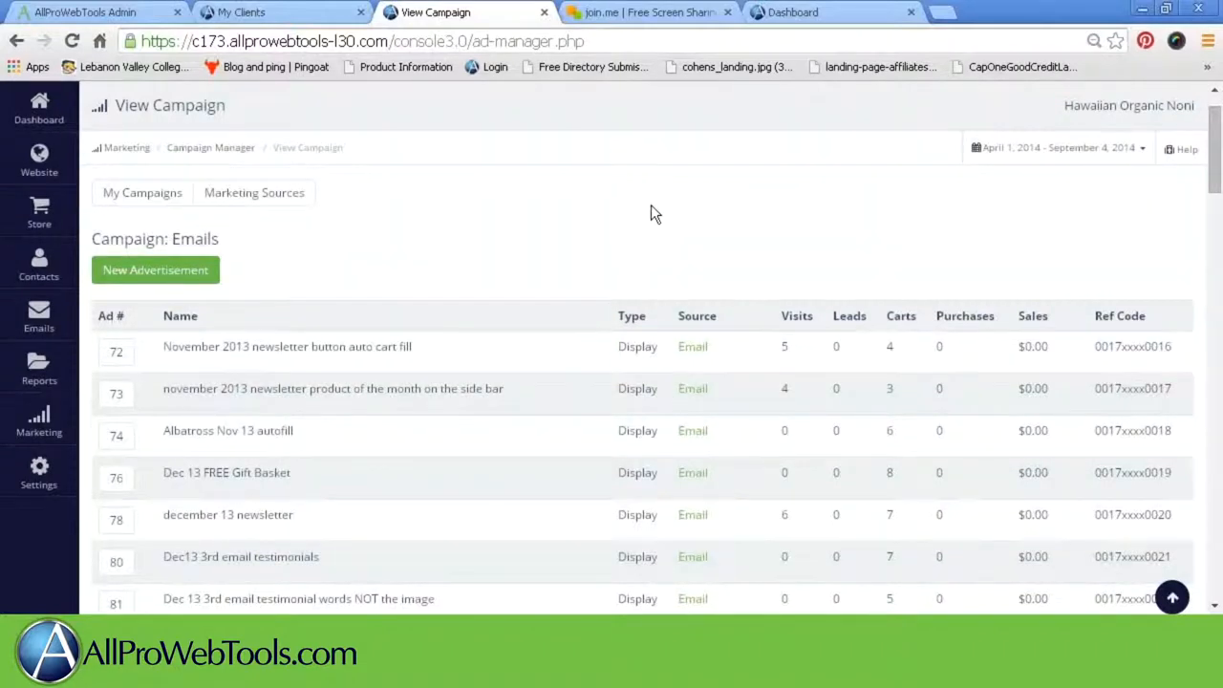
pyautogui.moveTo(391, 289)
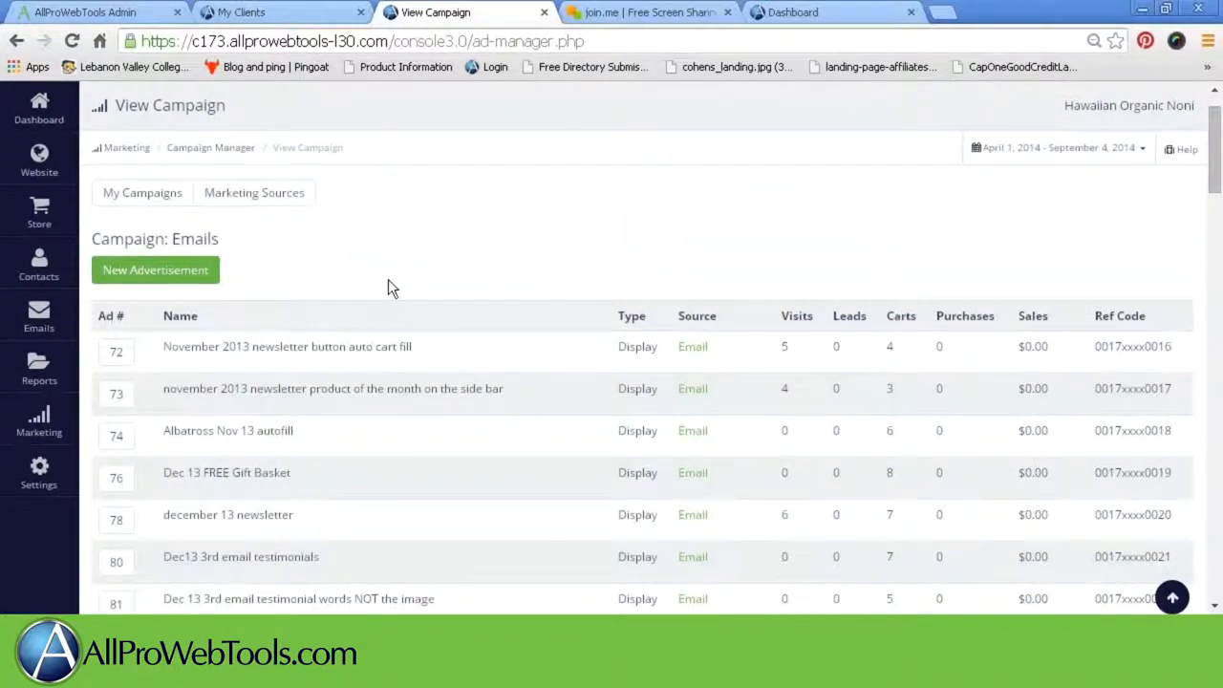
pyautogui.click(38, 421)
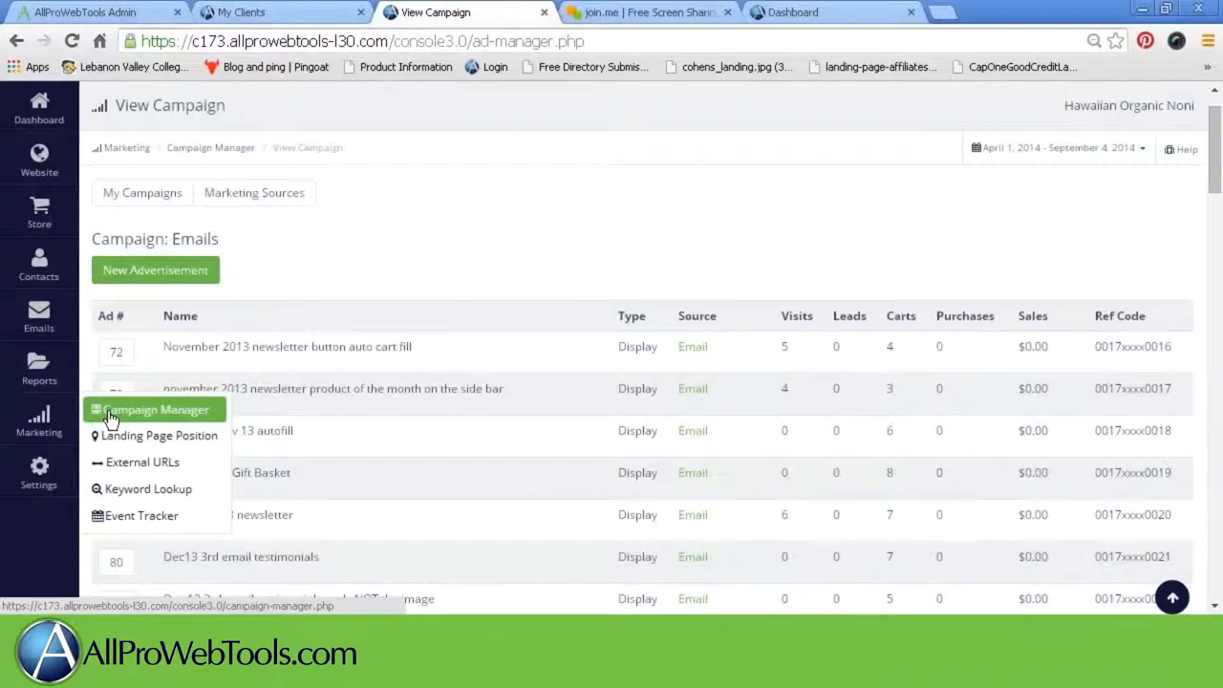
# - Reach the final August 3rd and September 2014 Email 1 link rows of the report
pyautogui.scroll(-3)
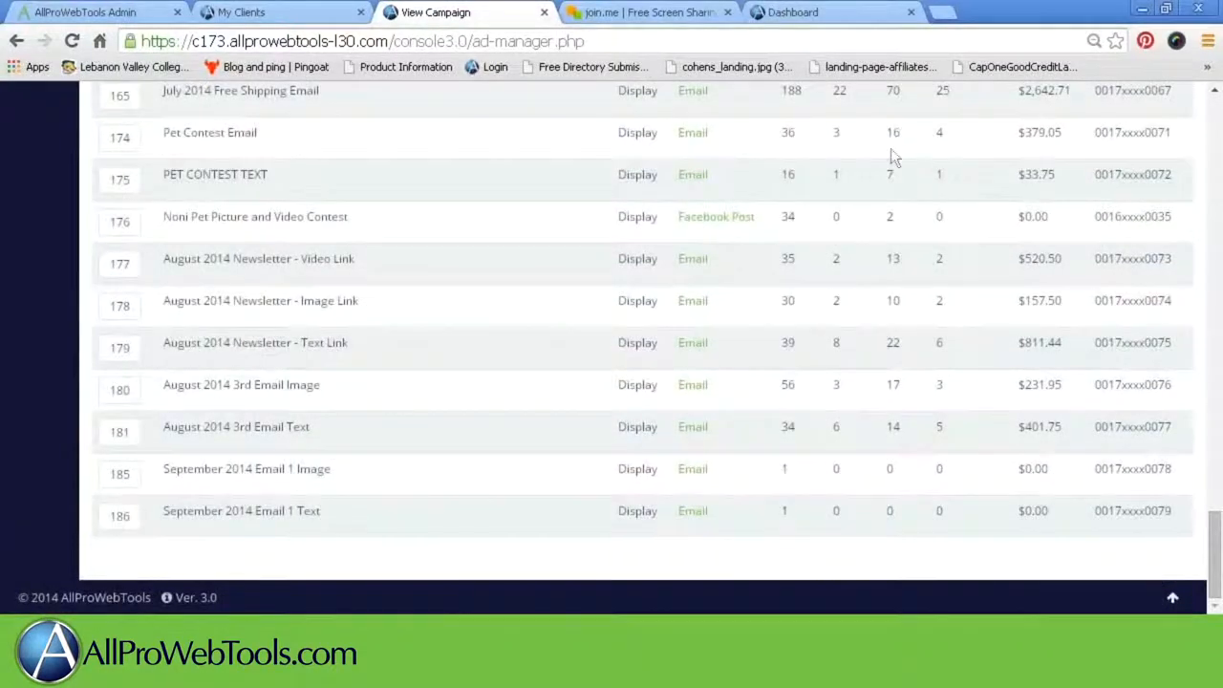
pyautogui.scroll(-3)
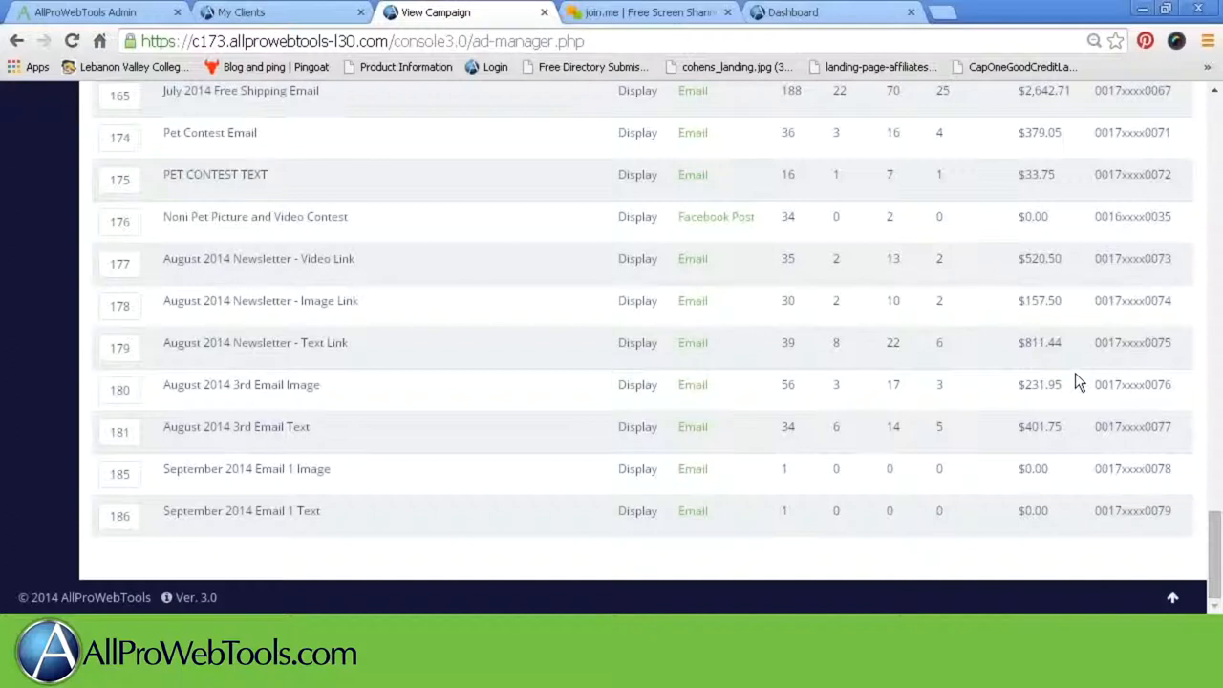
pyautogui.moveTo(665, 294)
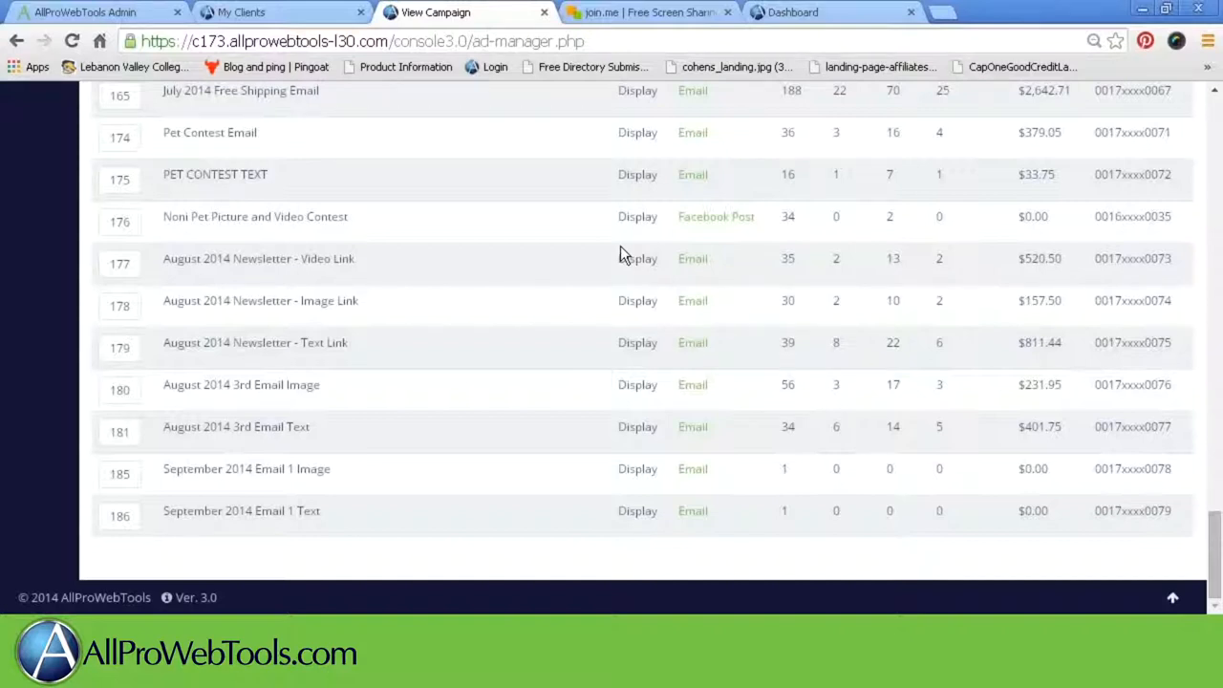
pyautogui.moveTo(1150, 402)
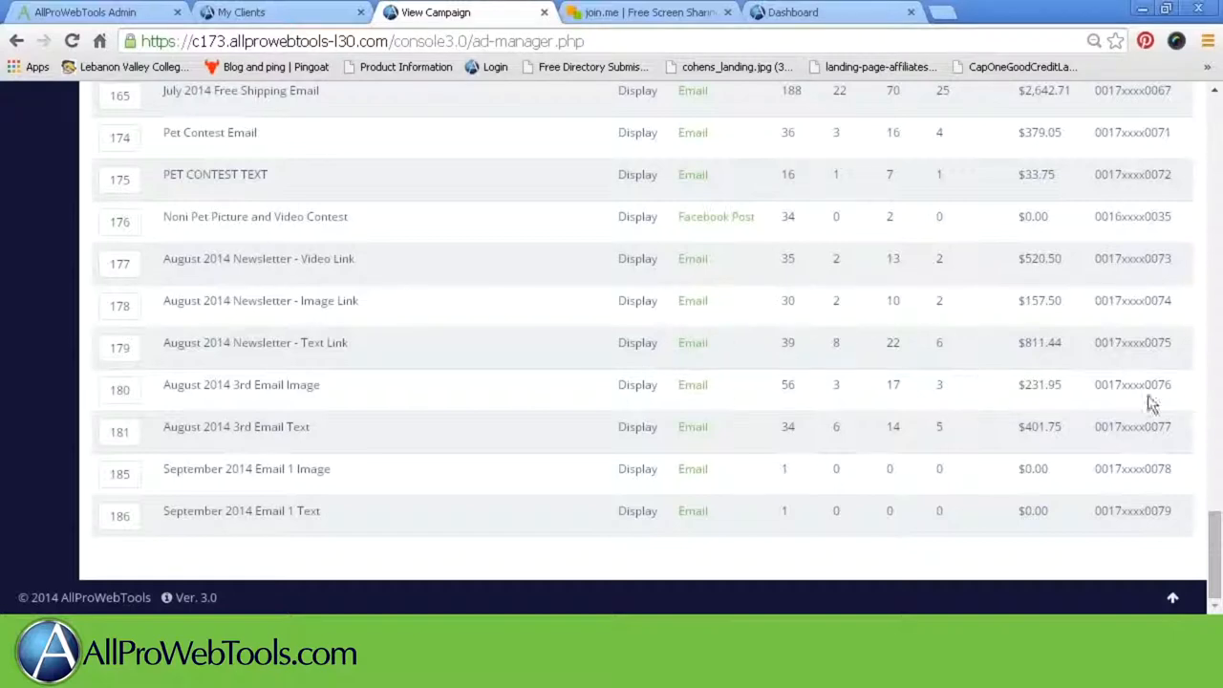